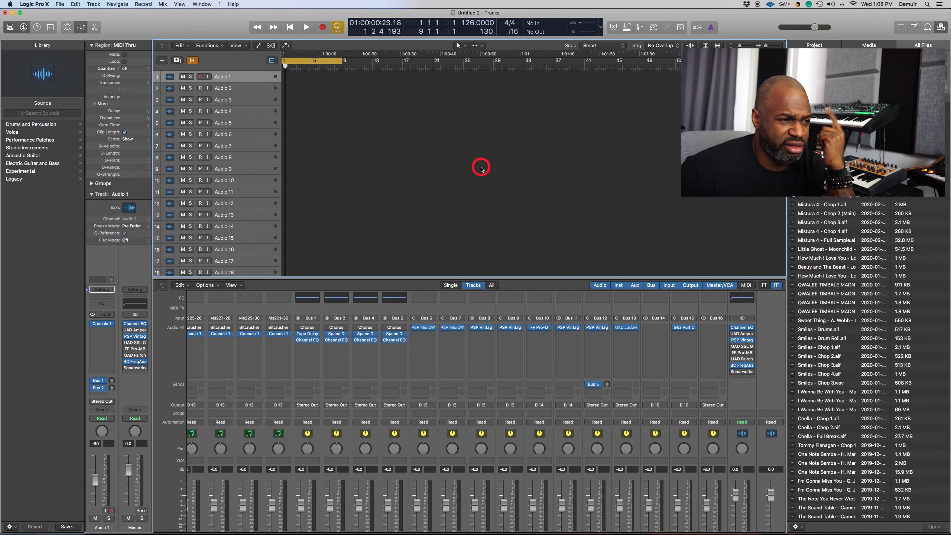
mouse_move(496, 203)
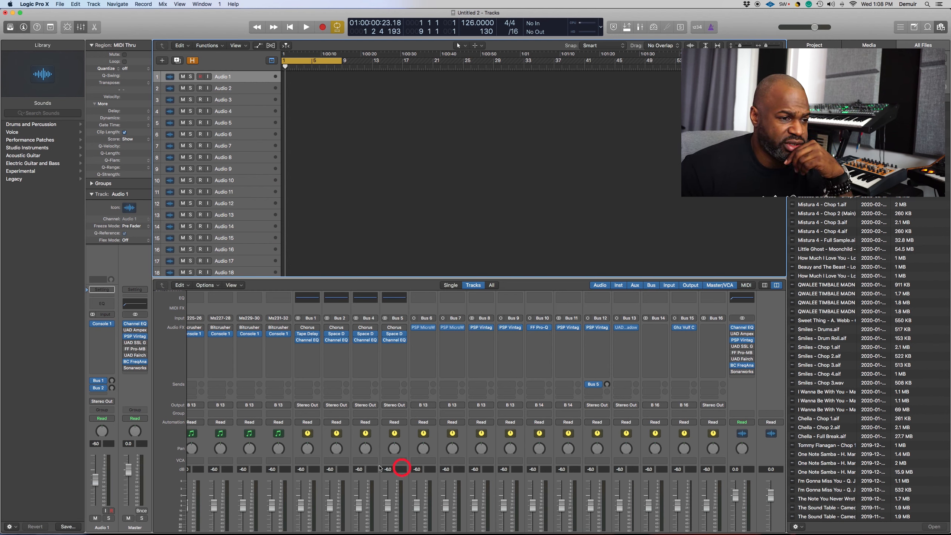
Bring up the UAD Shadow Hills mastering compressor loaded with the drums preset on the drums bus
scroll(left, 3)
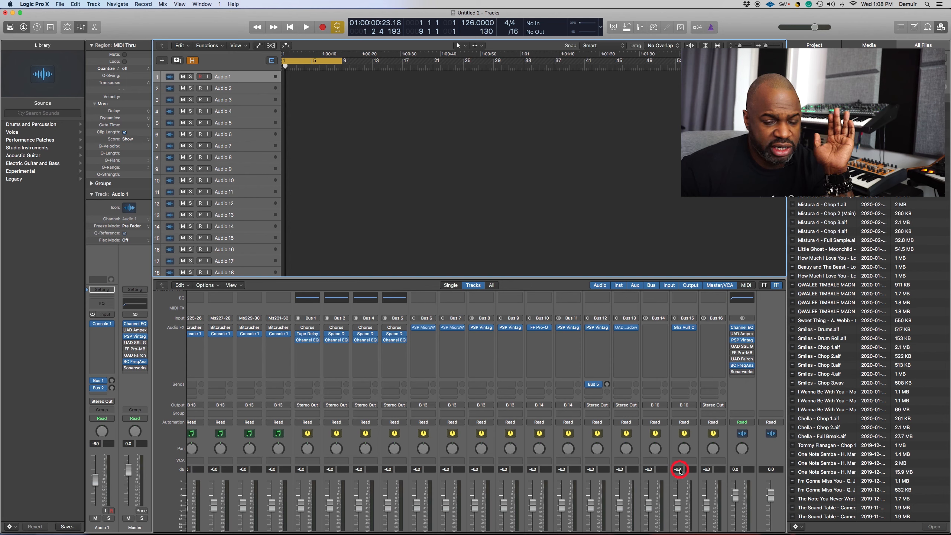
mouse_move(679, 469)
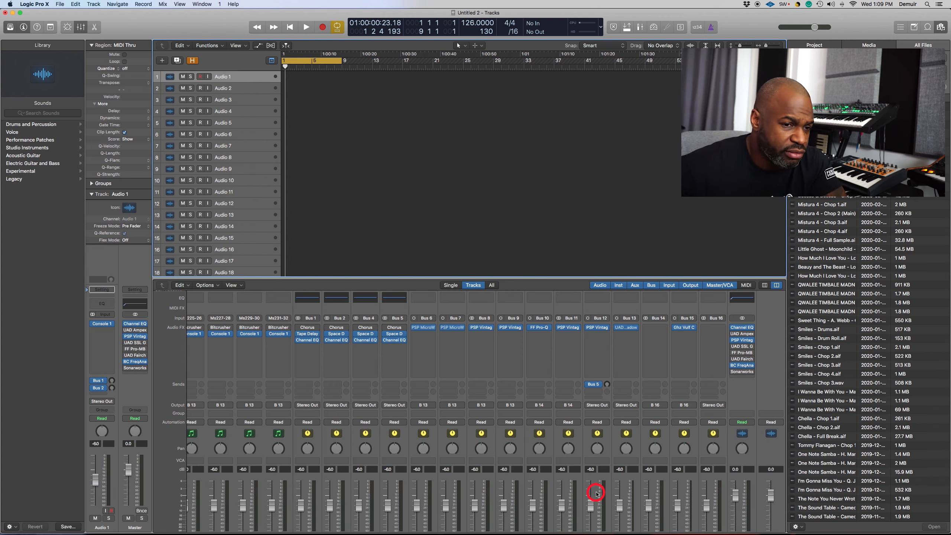
mouse_move(584, 485)
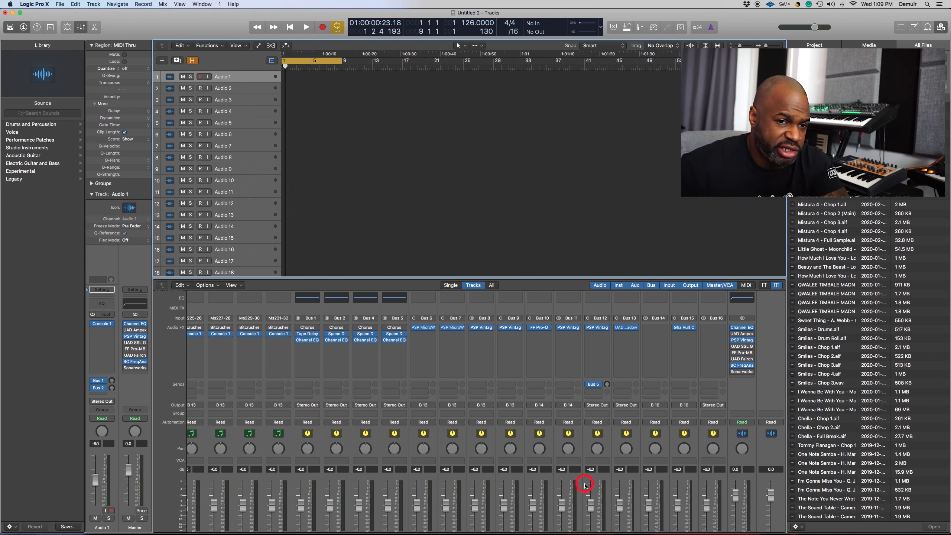
mouse_move(535, 464)
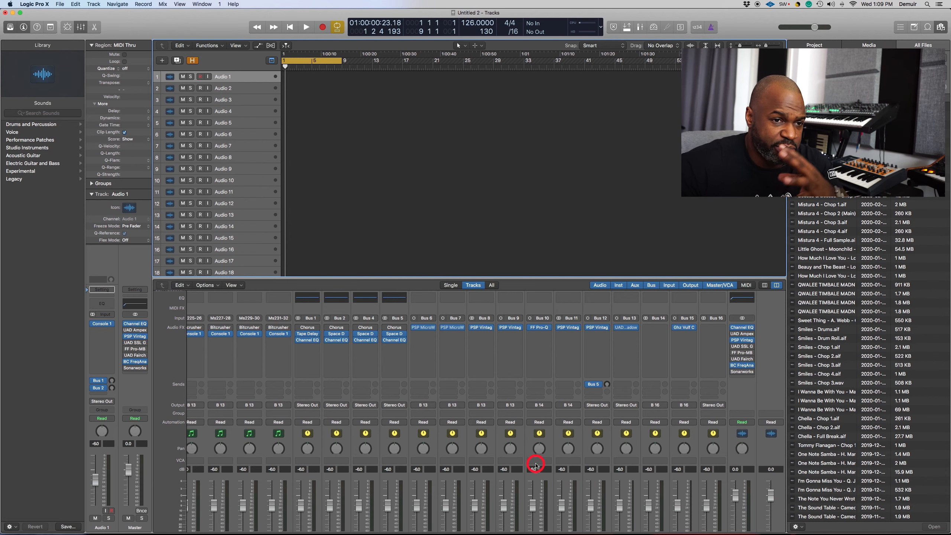
mouse_move(472, 420)
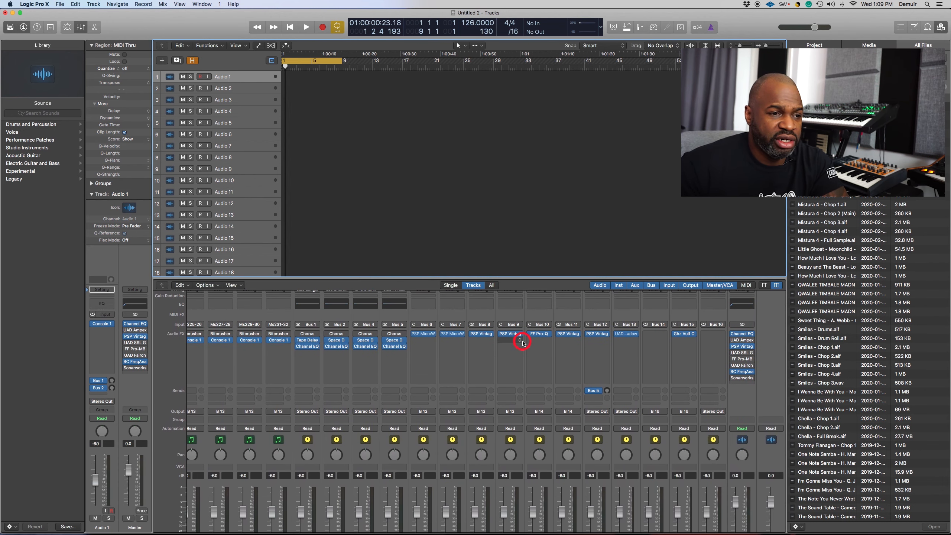
mouse_move(522, 373)
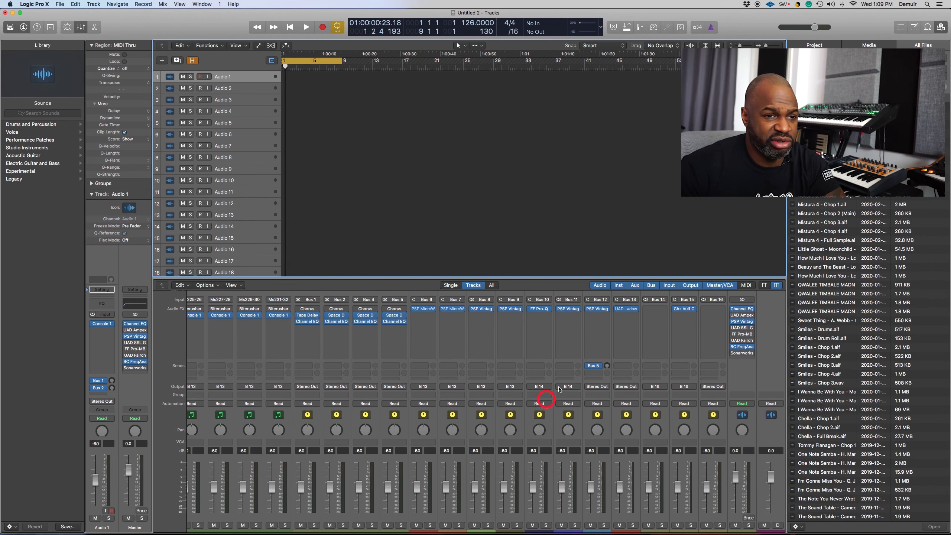
click(626, 342)
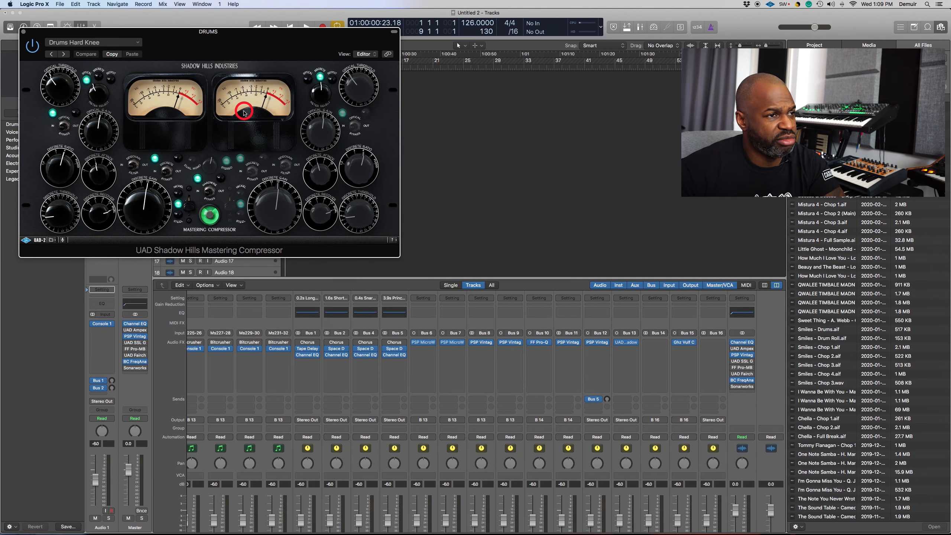
mouse_move(302, 137)
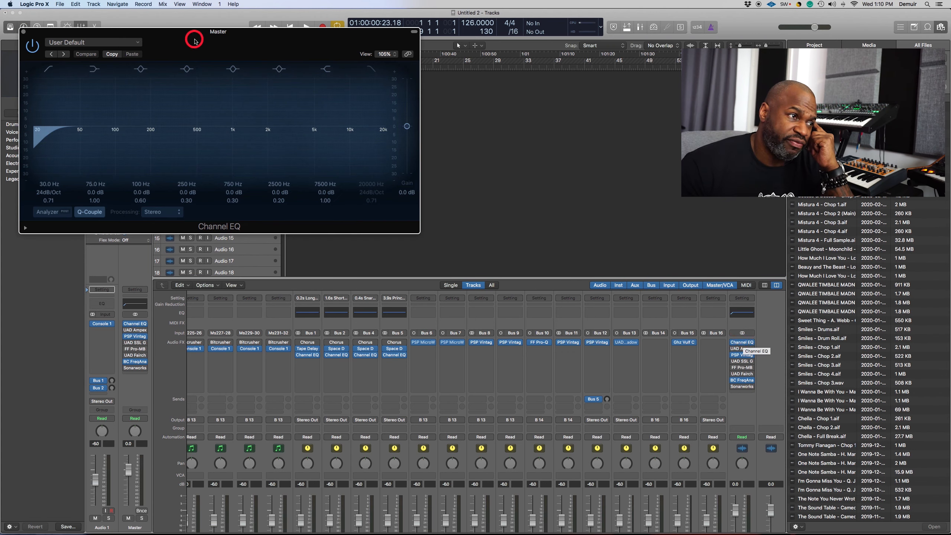
Show the master bus Channel EQ and nudge its band handles in the EQ display
click(332, 167)
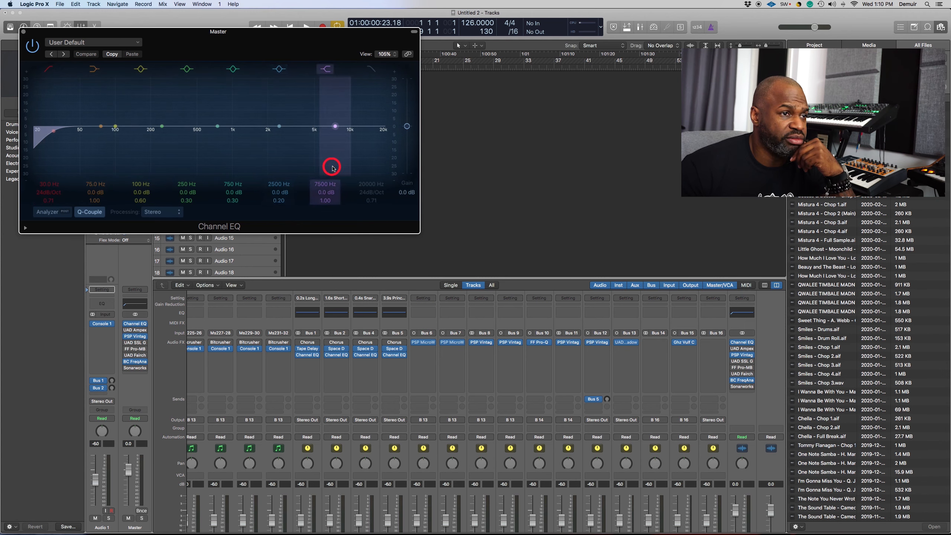
drag(333, 166, 327, 133)
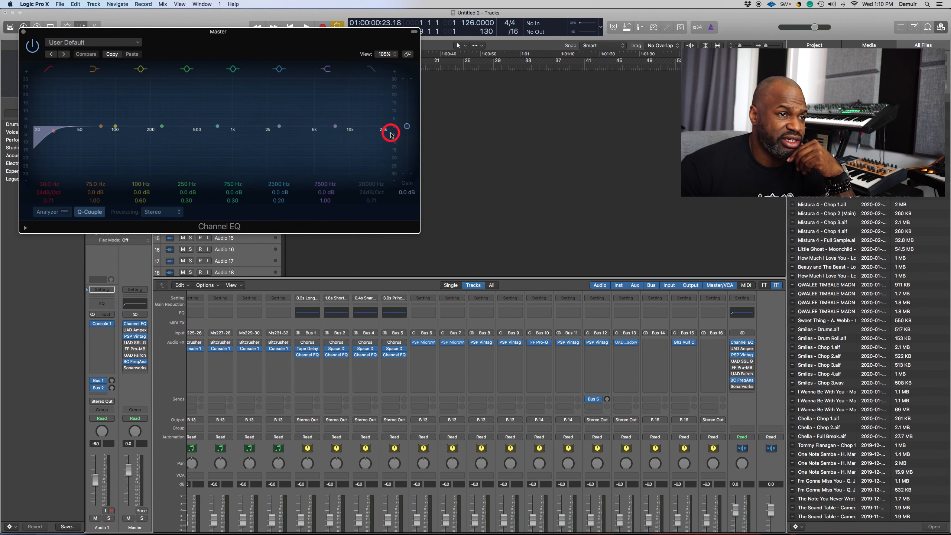
drag(390, 134, 390, 151)
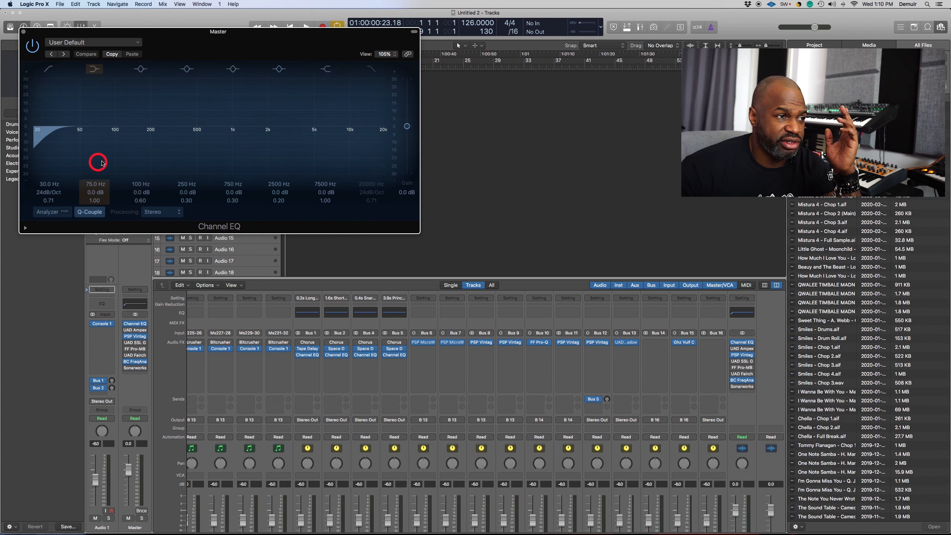
Set the Channel EQ's low-cut filter around 30 Hz by dragging its handle
drag(97, 161, 39, 136)
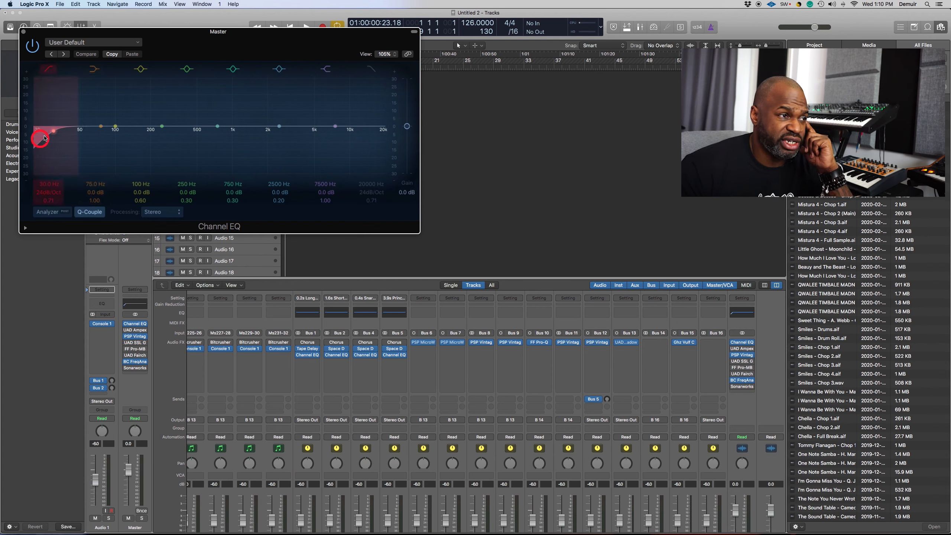
drag(42, 137, 62, 127)
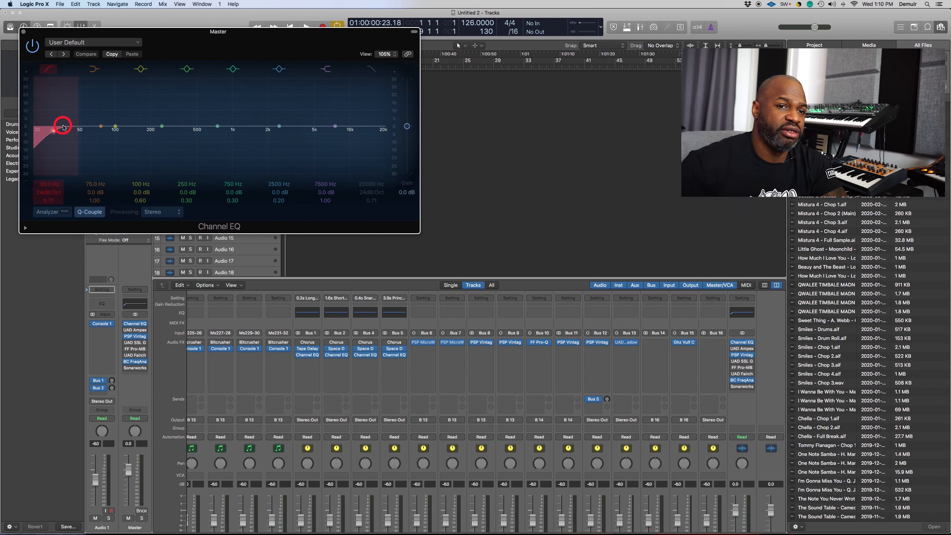
drag(64, 126, 56, 124)
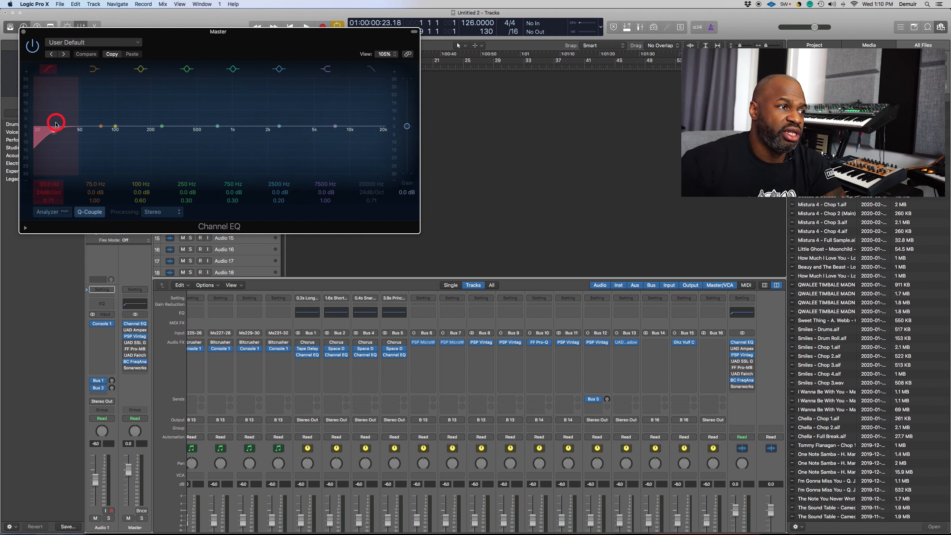
drag(55, 121, 51, 135)
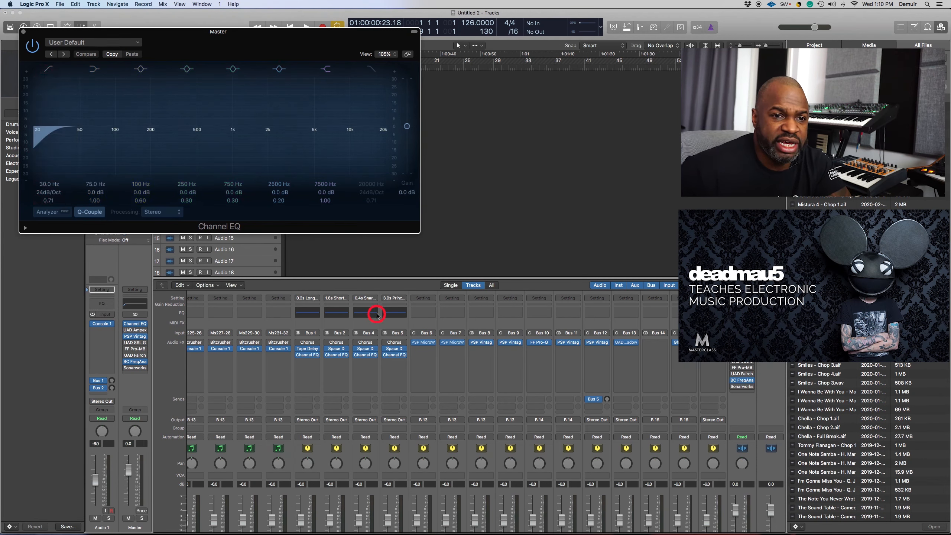
mouse_move(544, 180)
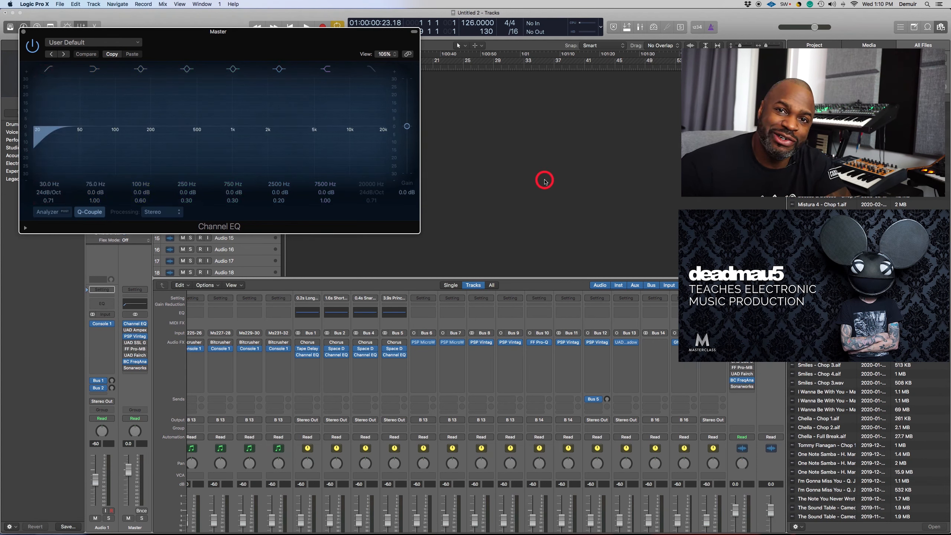
mouse_move(530, 218)
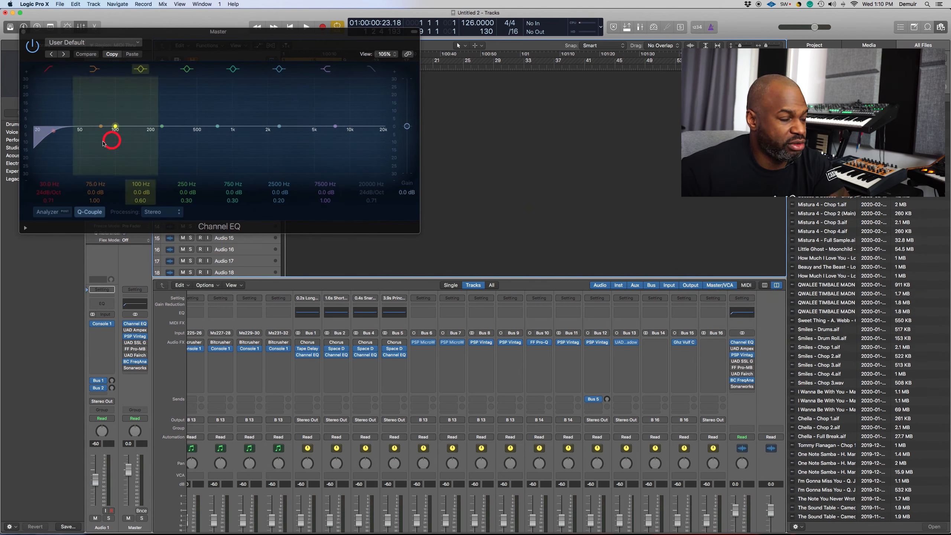
drag(112, 140, 58, 157)
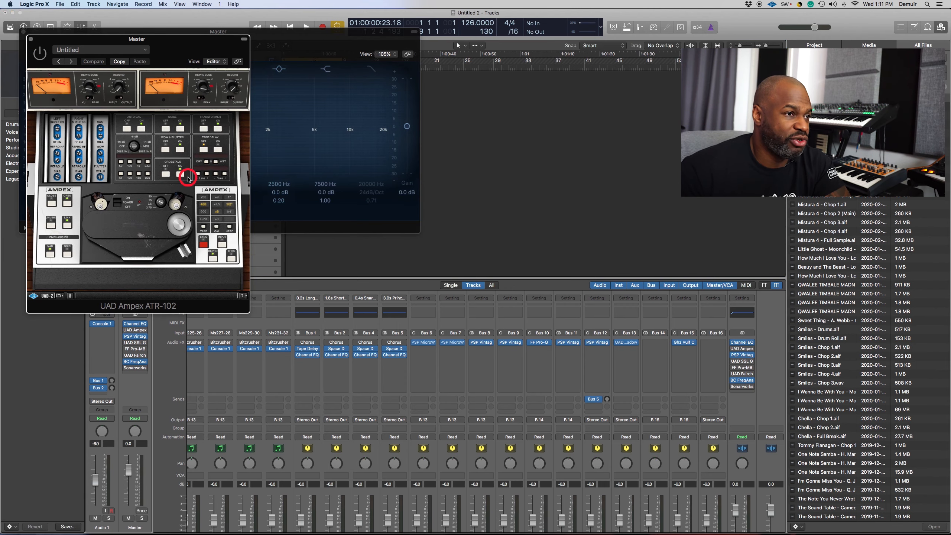
mouse_move(301, 257)
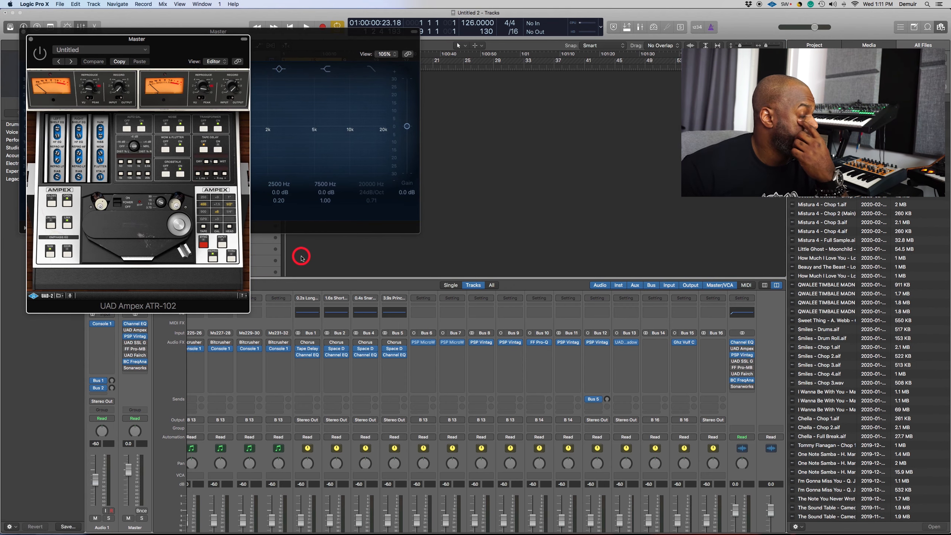
mouse_move(126, 187)
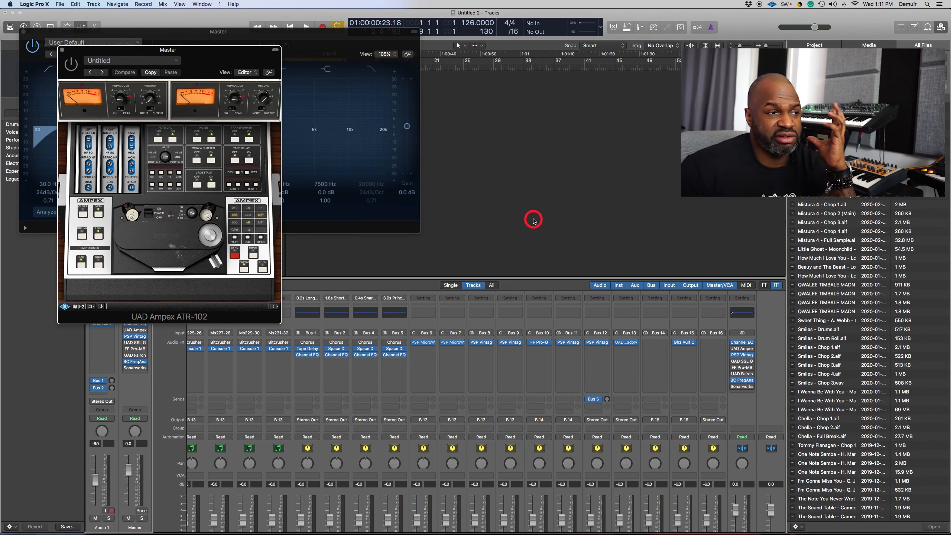
mouse_move(237, 309)
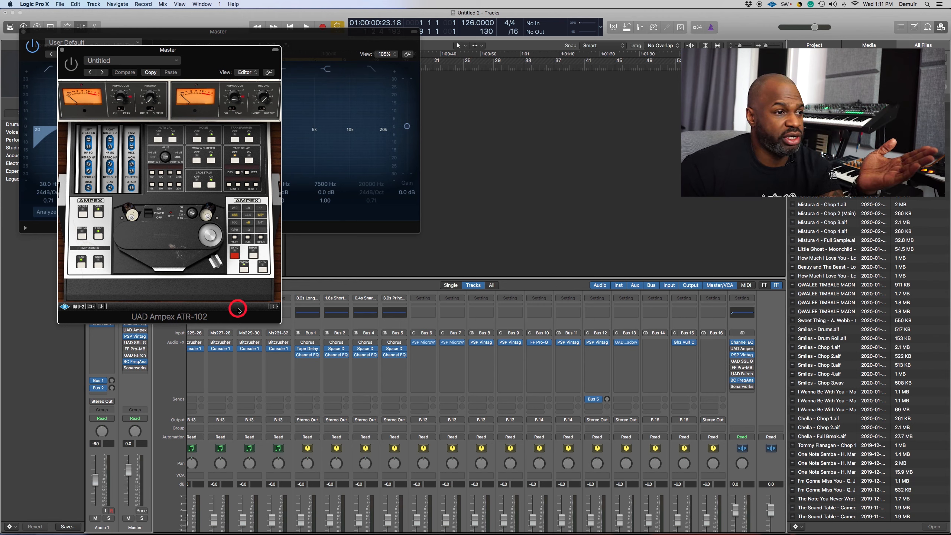
mouse_move(217, 320)
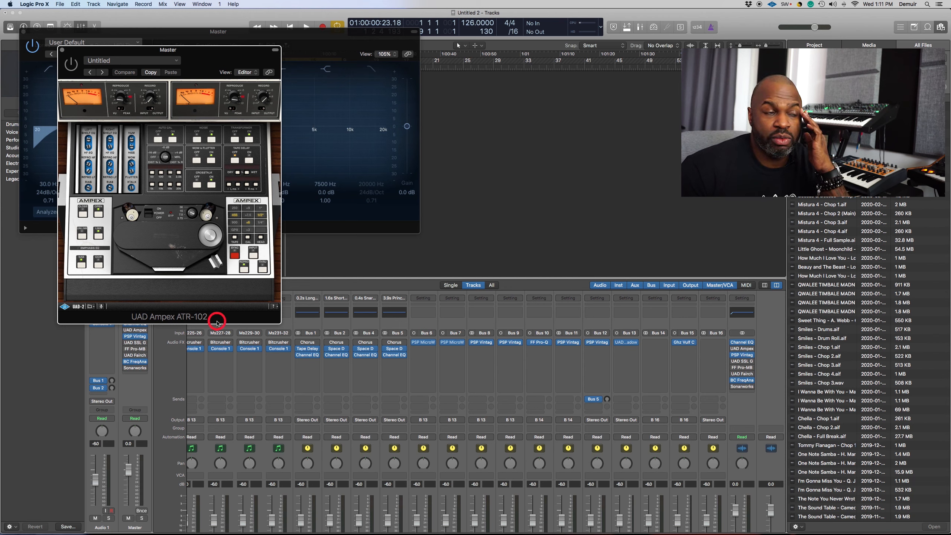
mouse_move(186, 268)
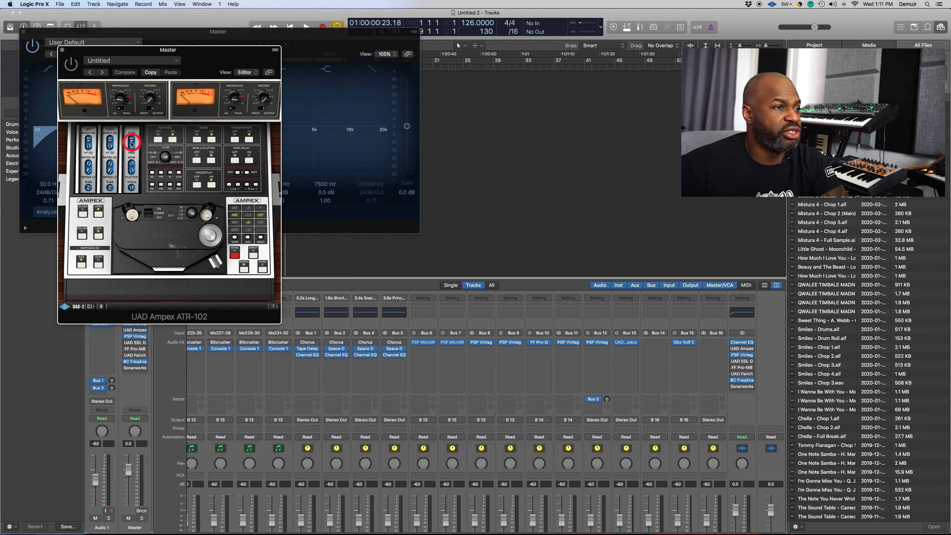
Bring up the Blue Cat FreqAnalyst 2 spectrum analyser from the master chain
click(124, 72)
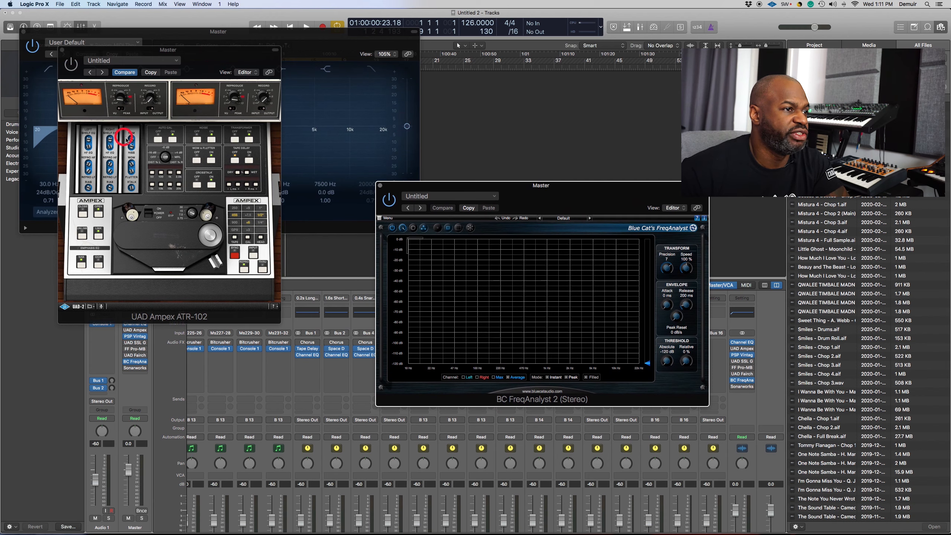
Run playback so FreqAnalyst shows the live master spectrum, closing the Ampex ATR-102 window
click(129, 140)
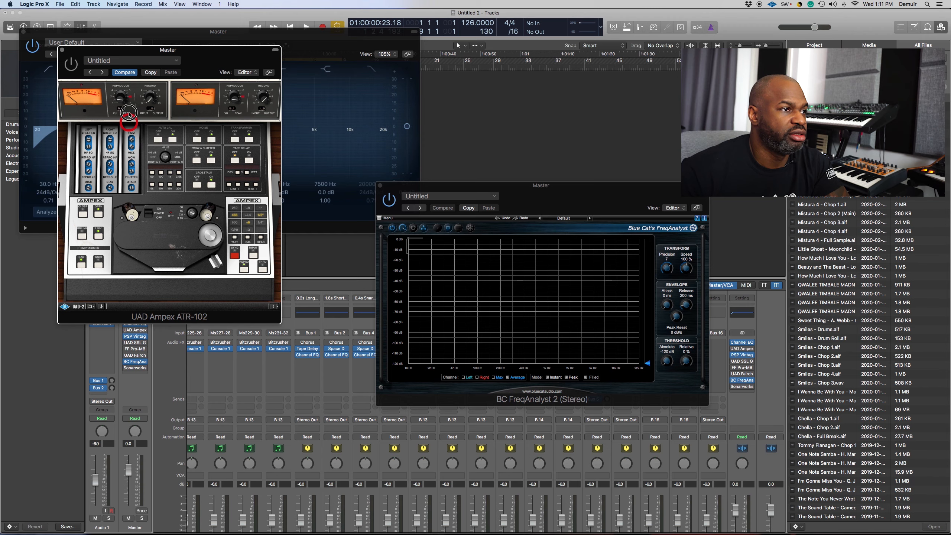
click(69, 64)
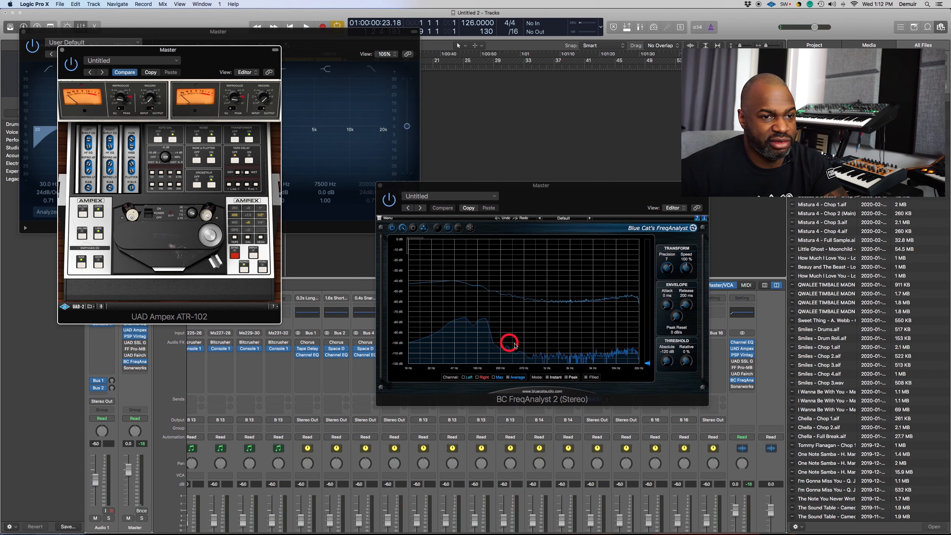
mouse_move(463, 350)
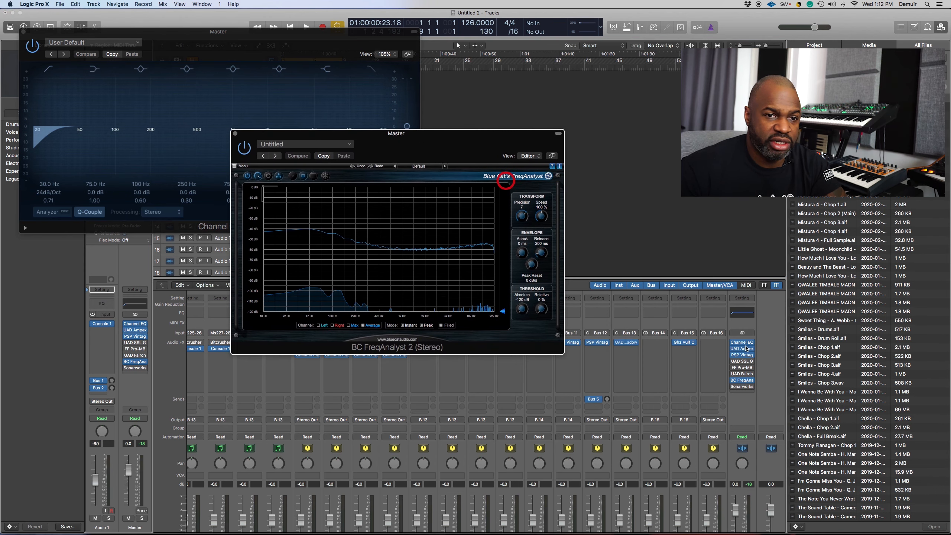
Bring up the UAD Ampex tape machine and PSP VintageWarmer mastering preset from the master chain
click(741, 349)
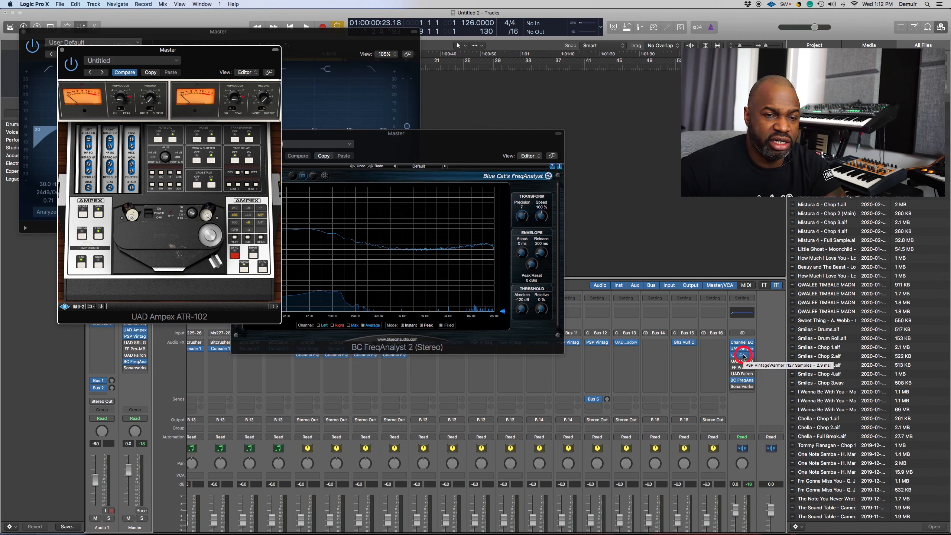
click(741, 355)
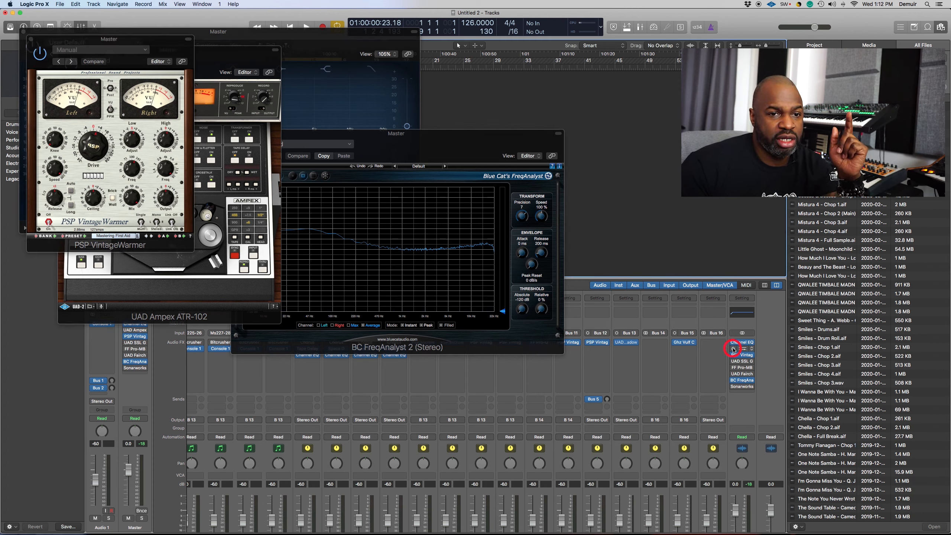
mouse_move(720, 363)
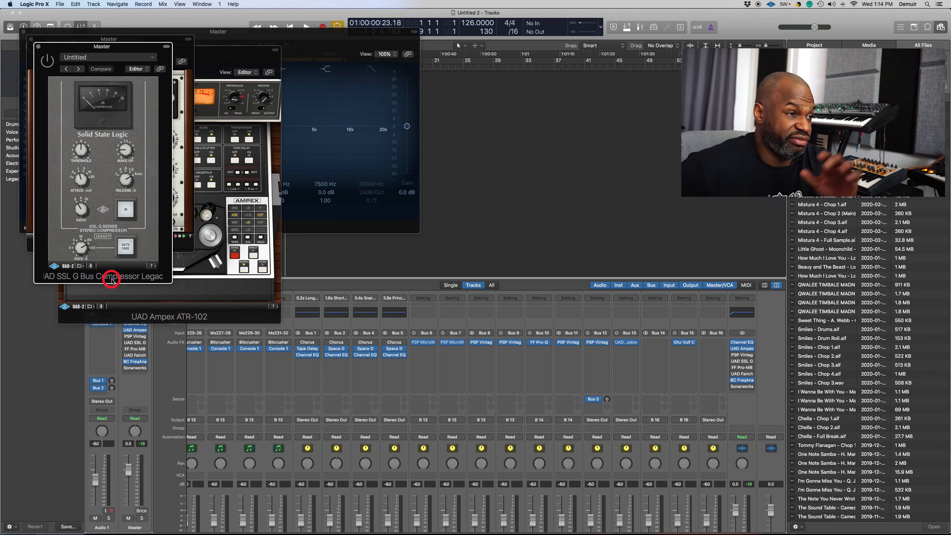
mouse_move(159, 220)
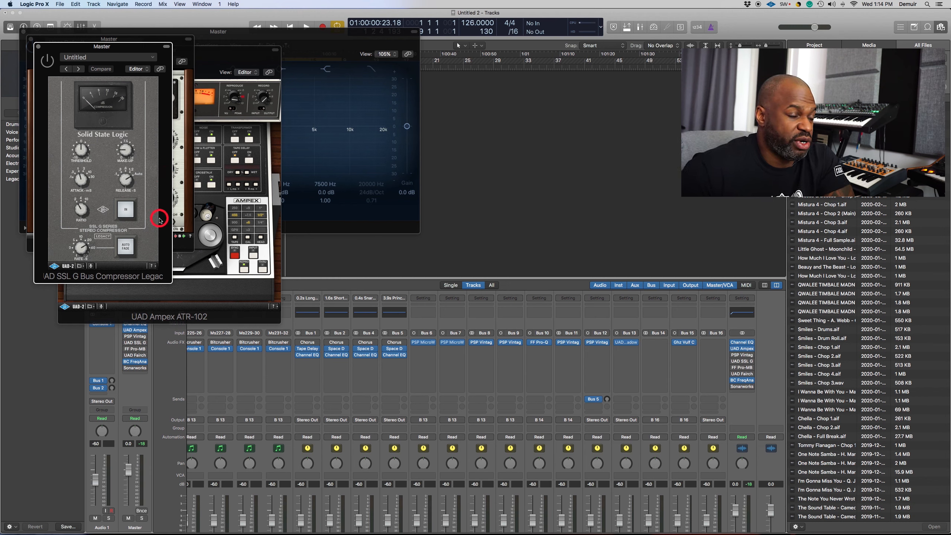
mouse_move(153, 219)
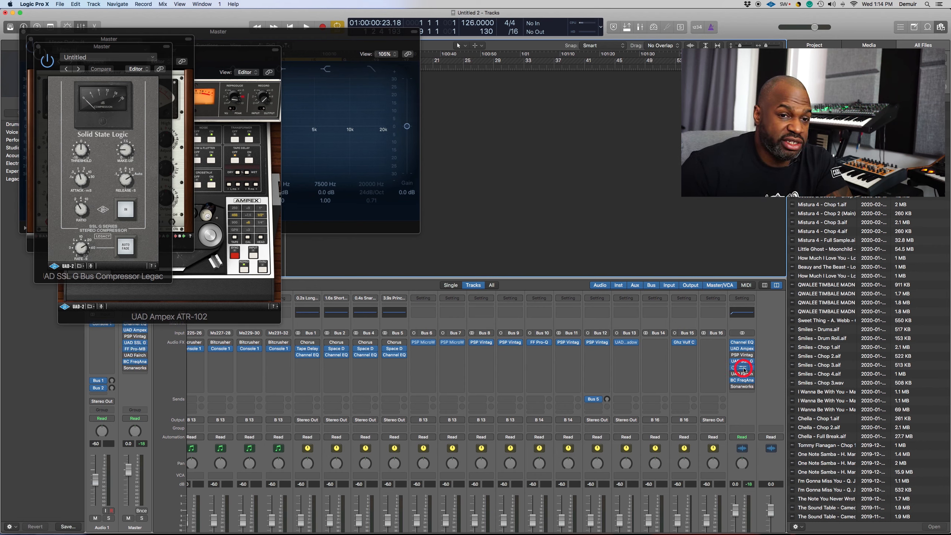
Show FabFilter Pro-MB with its Low-Mid Cleanup preset and move its window toward the centre
click(741, 367)
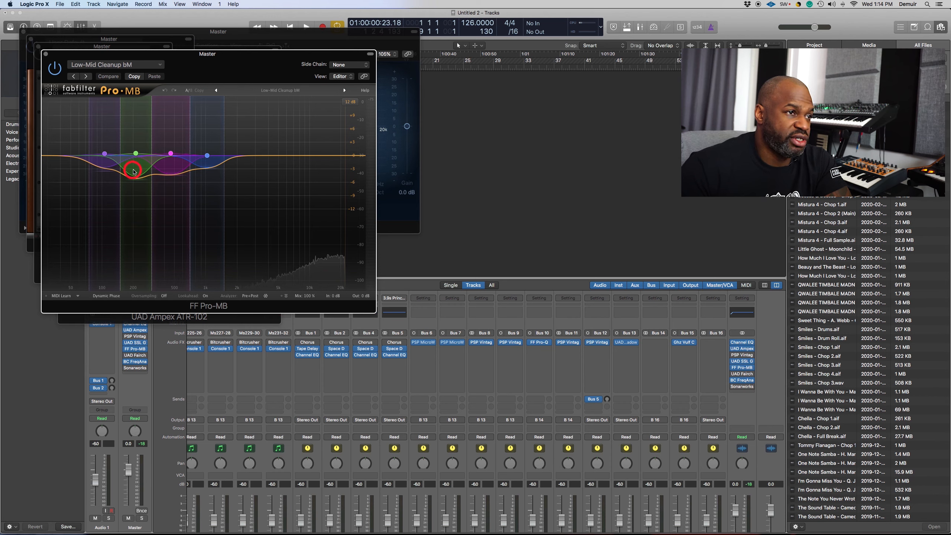
drag(207, 53, 259, 77)
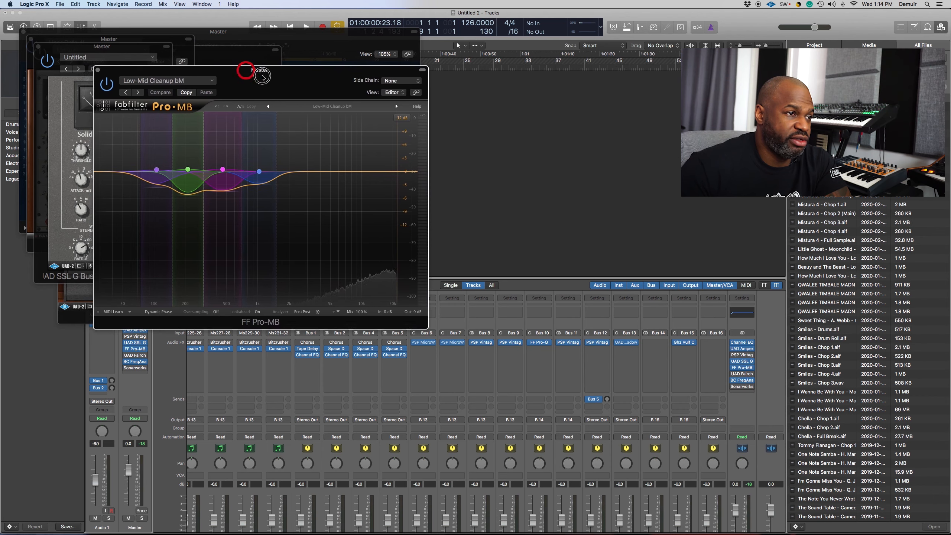
drag(260, 76, 297, 107)
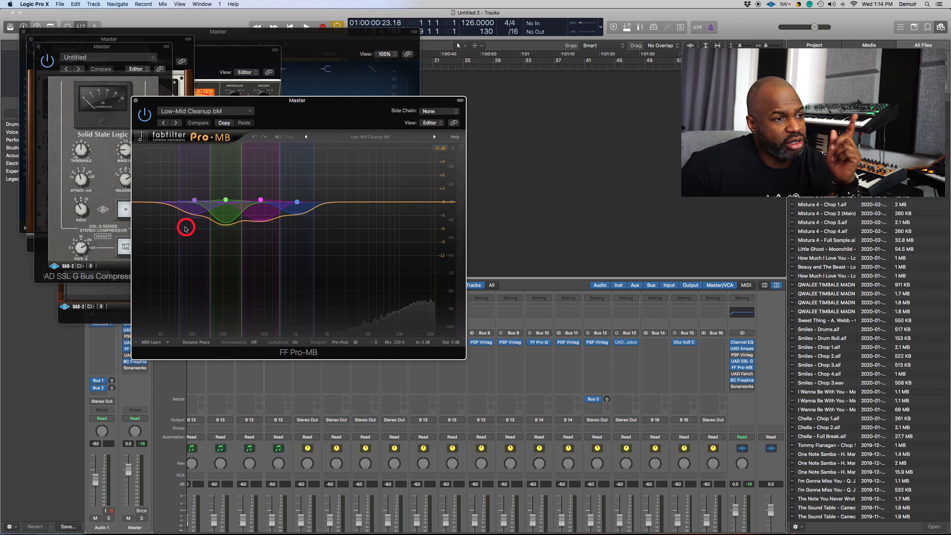
mouse_move(232, 250)
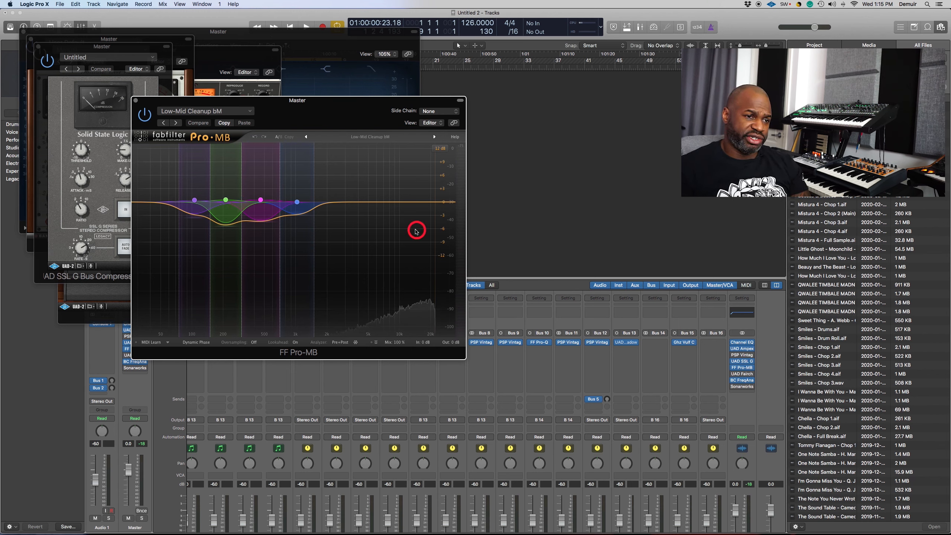
mouse_move(416, 305)
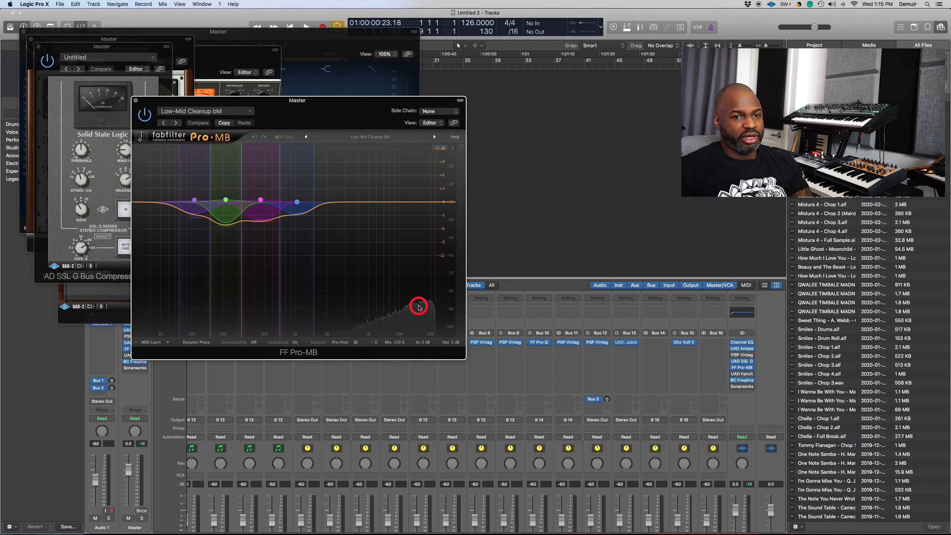
Bring up the UAD Fairchild 670 compressor from the master chain over Pro-MB
click(741, 349)
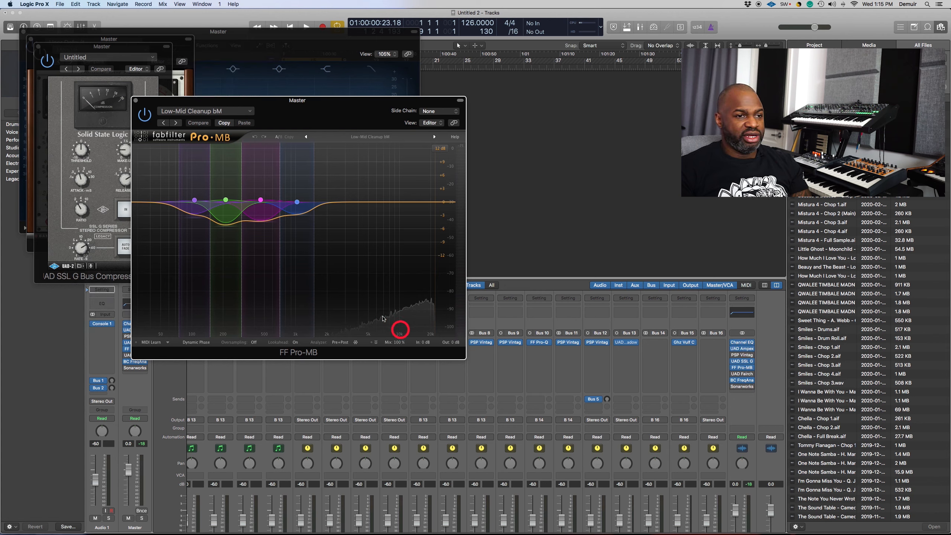
mouse_move(398, 314)
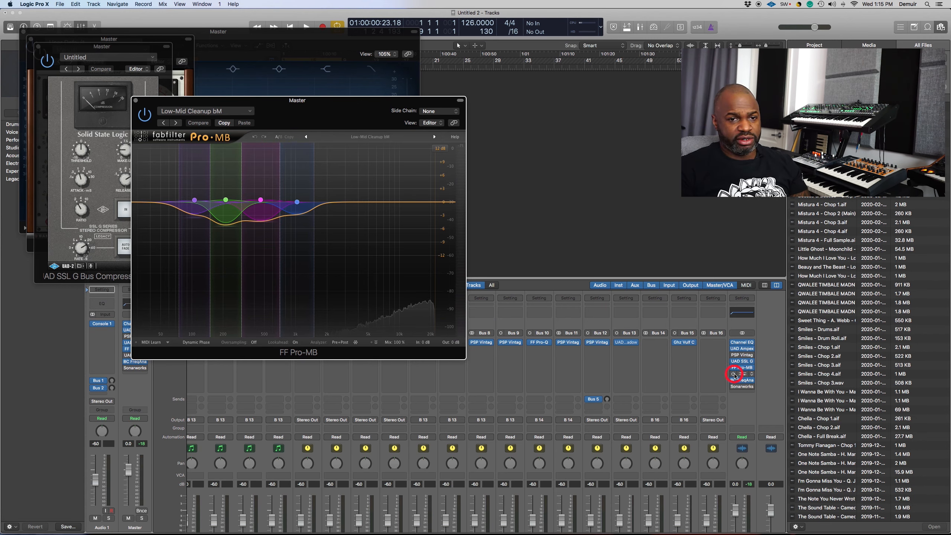
mouse_move(740, 373)
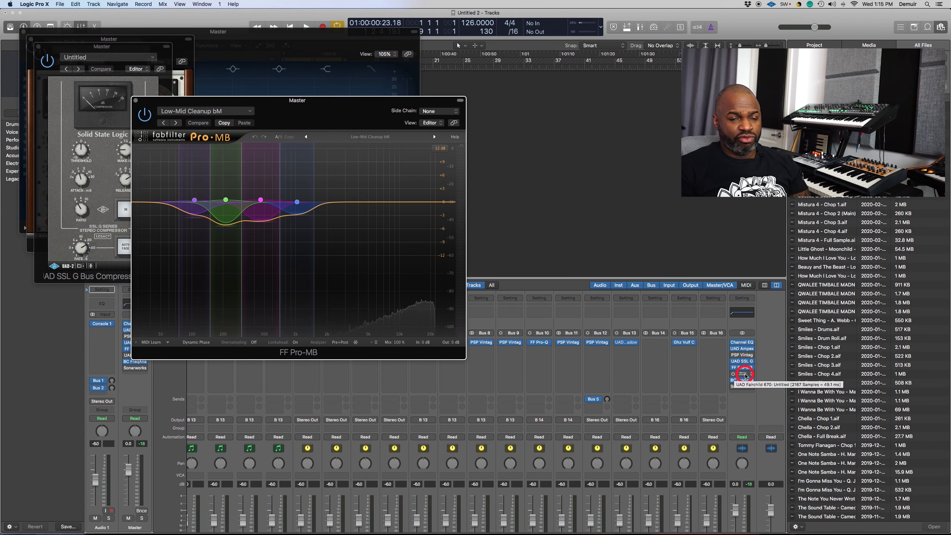
click(742, 373)
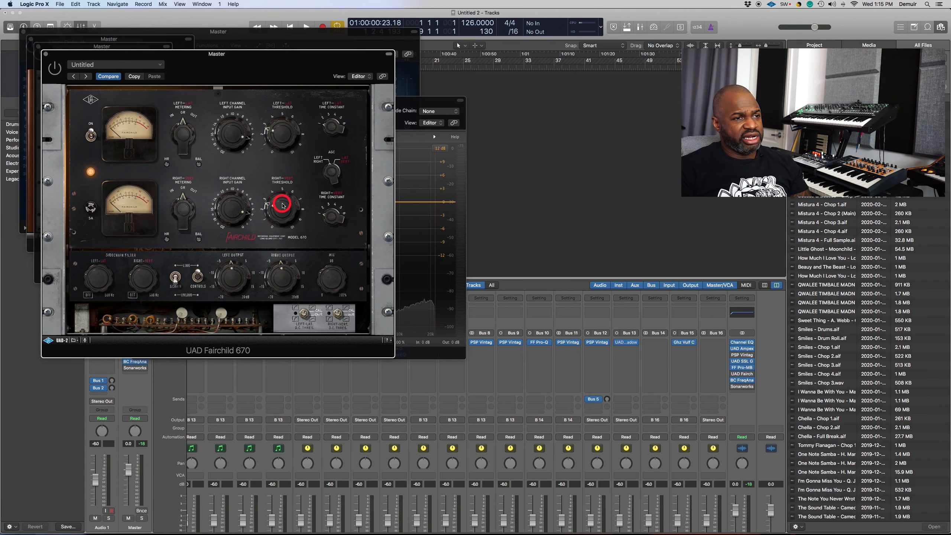
mouse_move(241, 57)
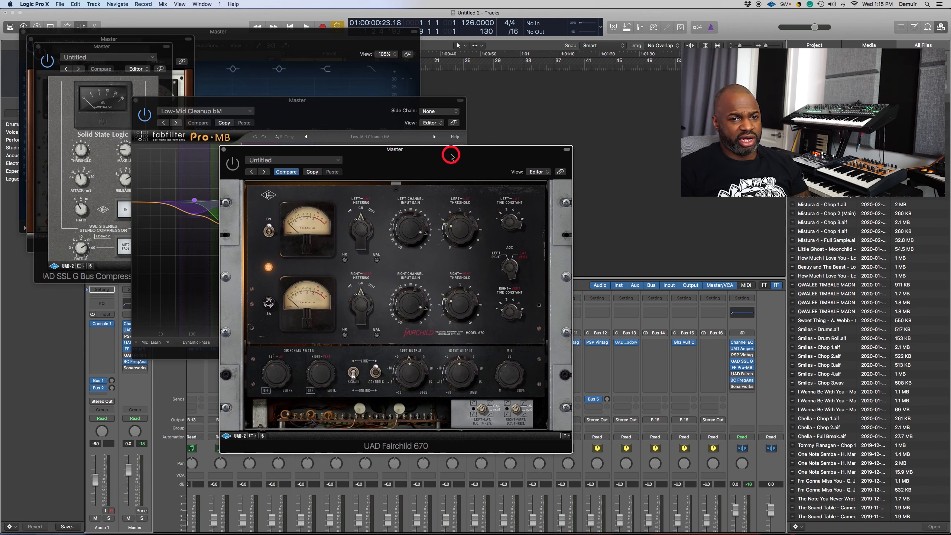
mouse_move(785, 403)
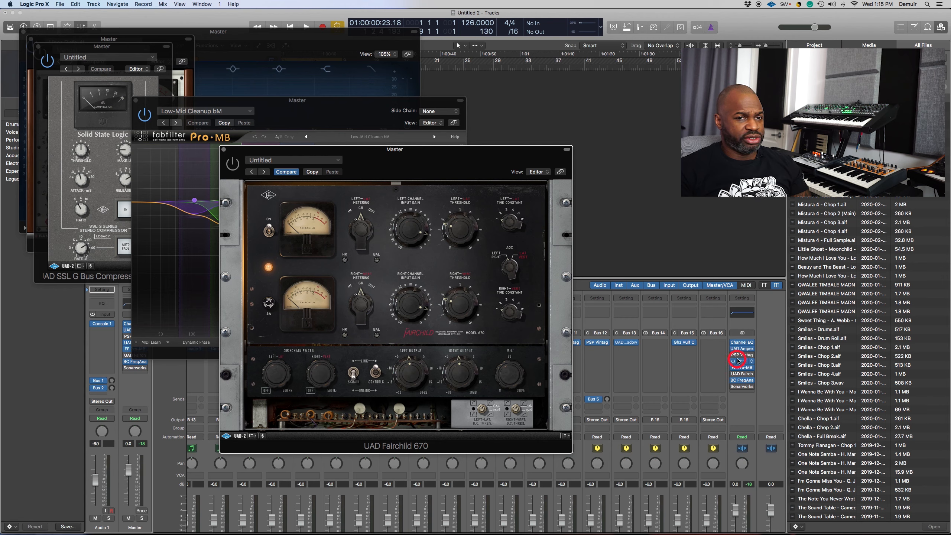
mouse_move(741, 364)
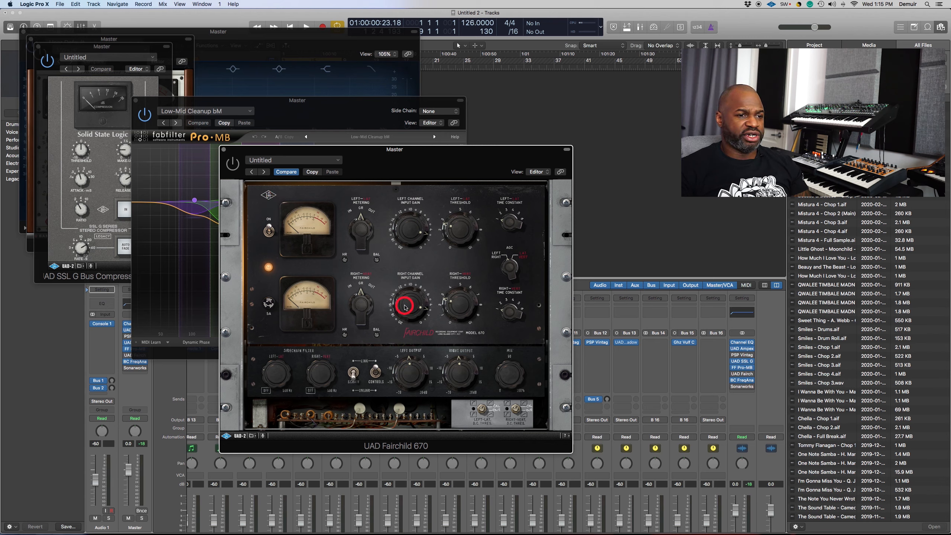
mouse_move(265, 209)
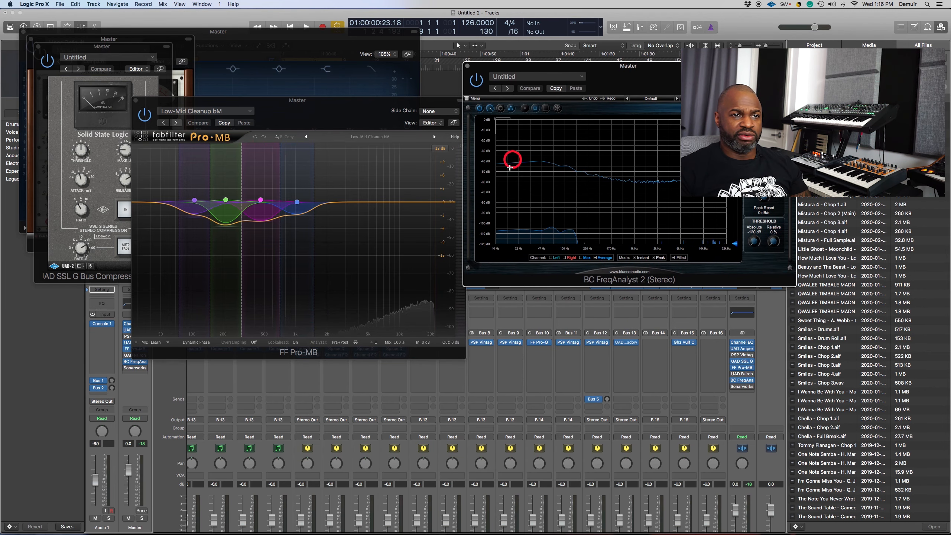
mouse_move(577, 235)
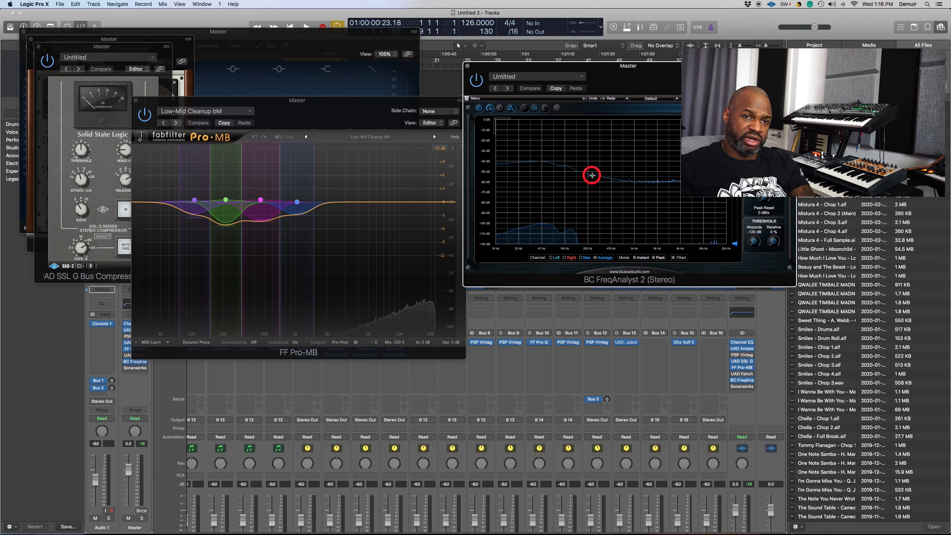
mouse_move(526, 139)
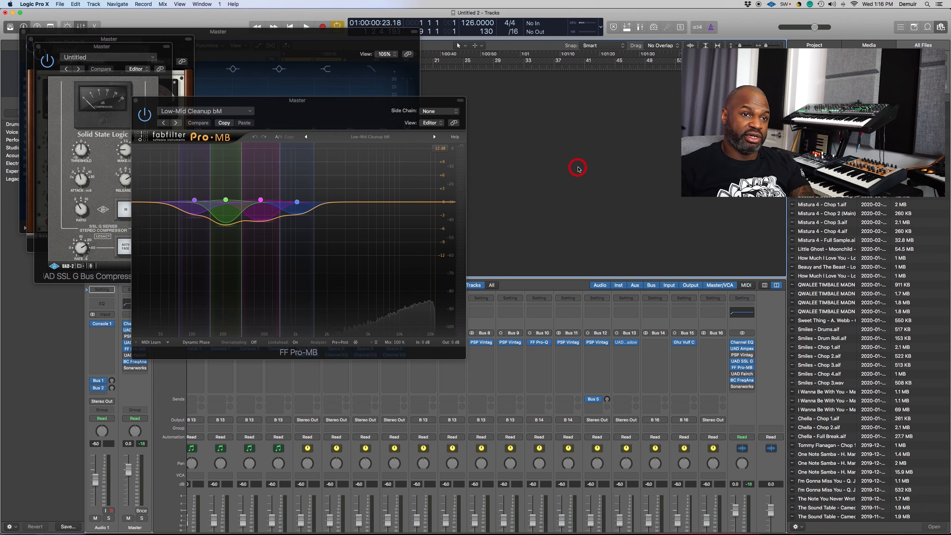
mouse_move(577, 168)
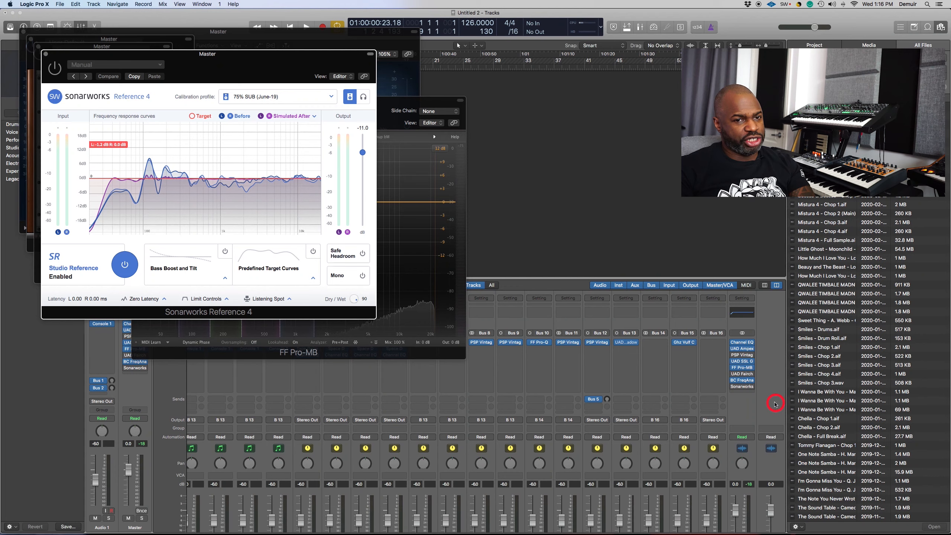
mouse_move(744, 392)
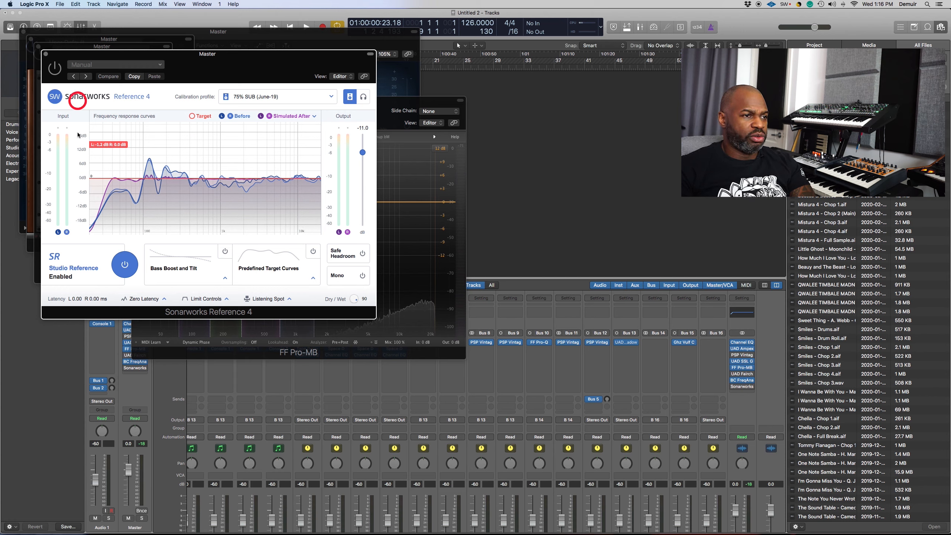
mouse_move(219, 144)
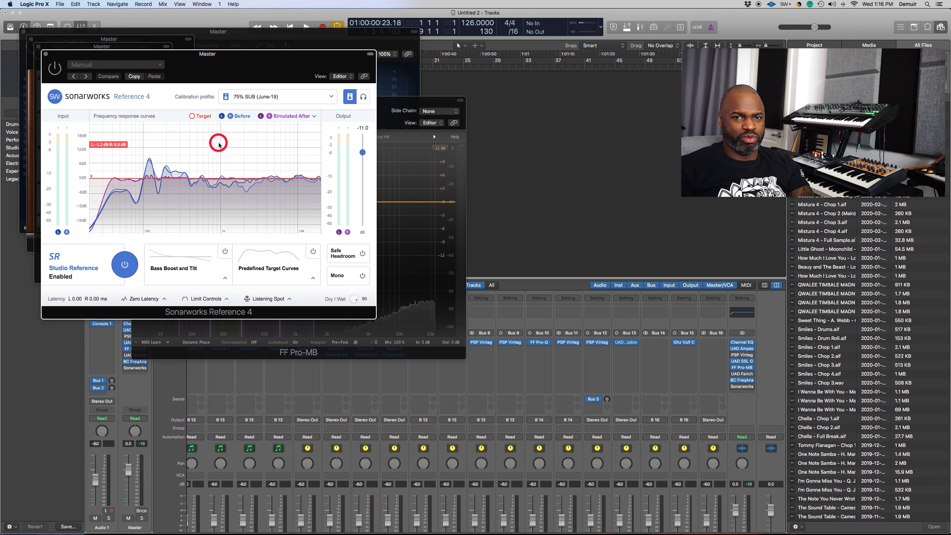
mouse_move(209, 129)
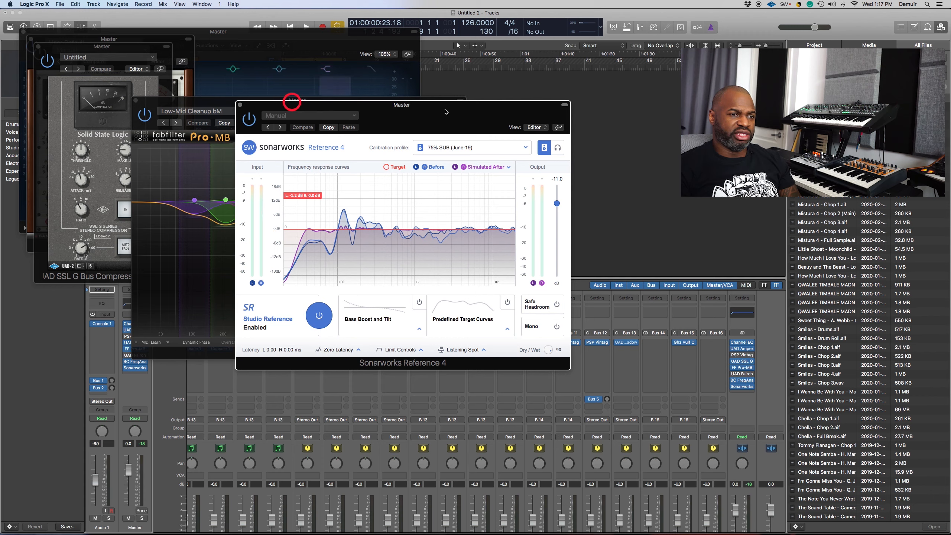
mouse_move(475, 208)
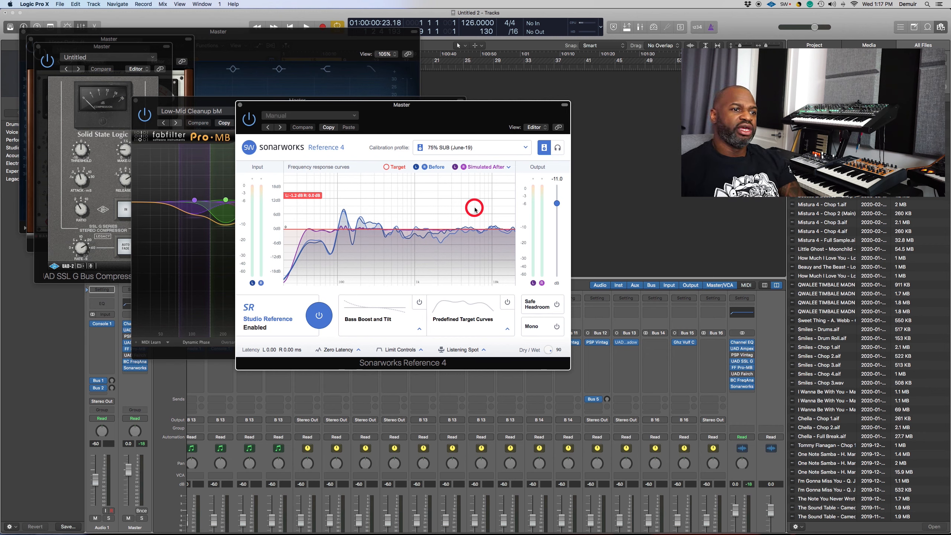
mouse_move(372, 263)
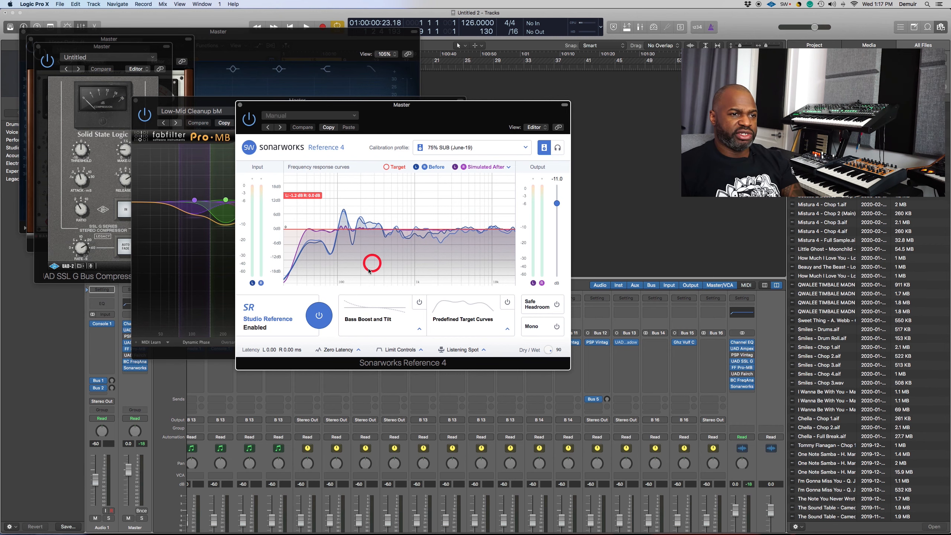
mouse_move(479, 184)
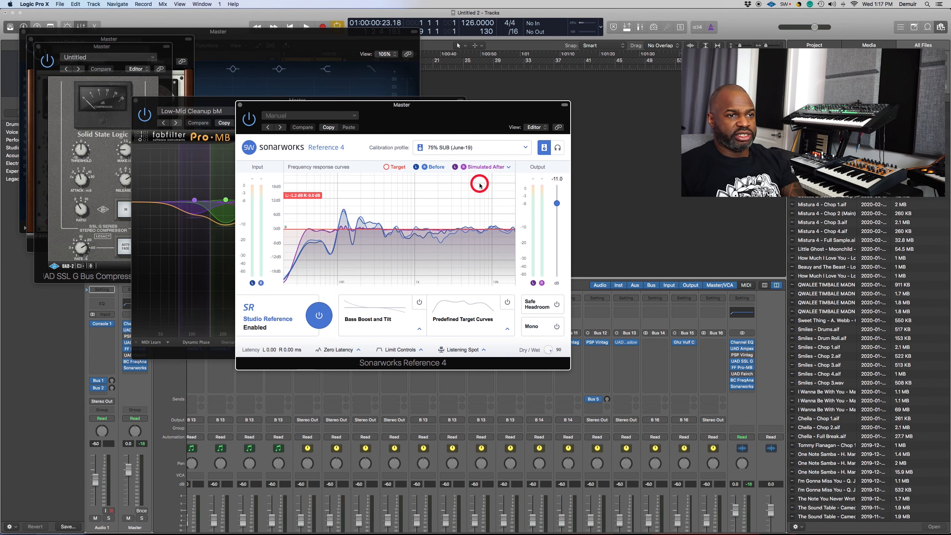
Display only the Correction curve in Sonarworks, hiding Before and Simulated After
click(504, 166)
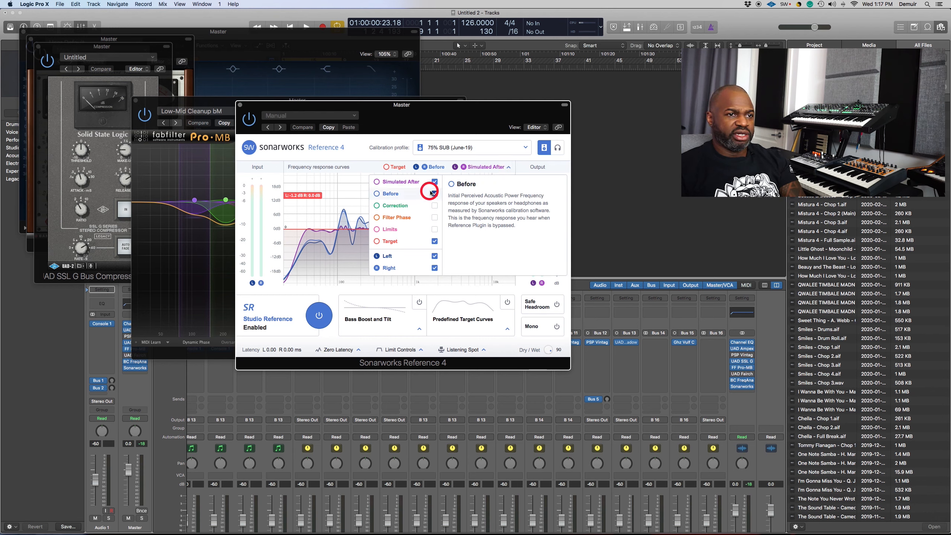
click(434, 205)
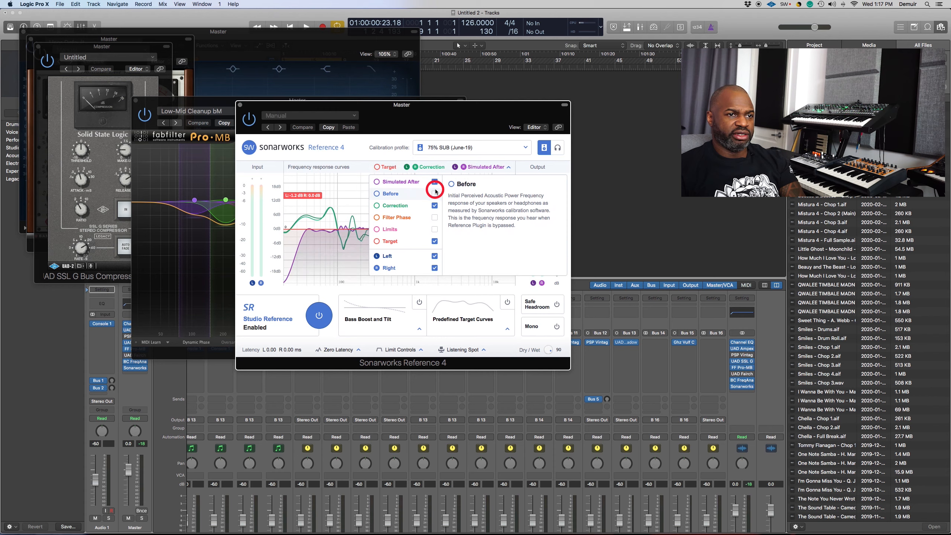
click(433, 189)
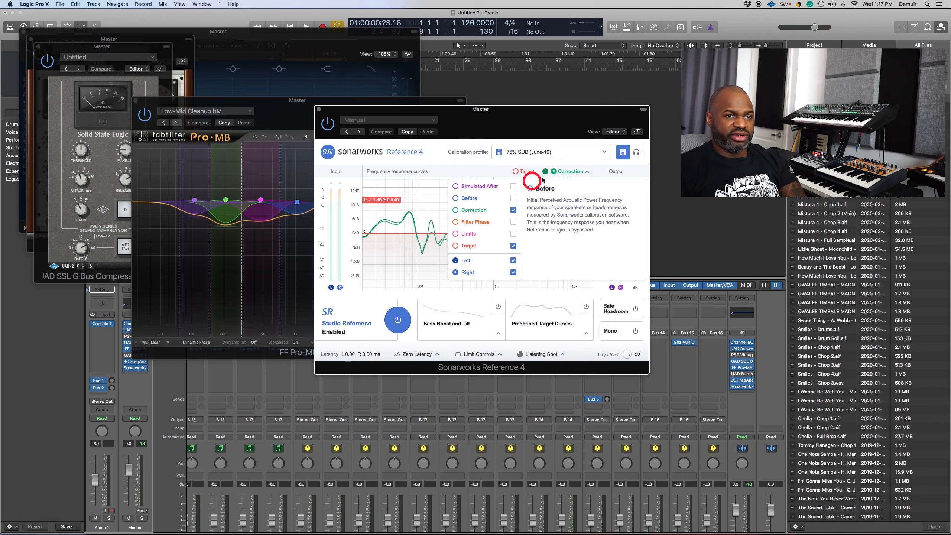
mouse_move(366, 236)
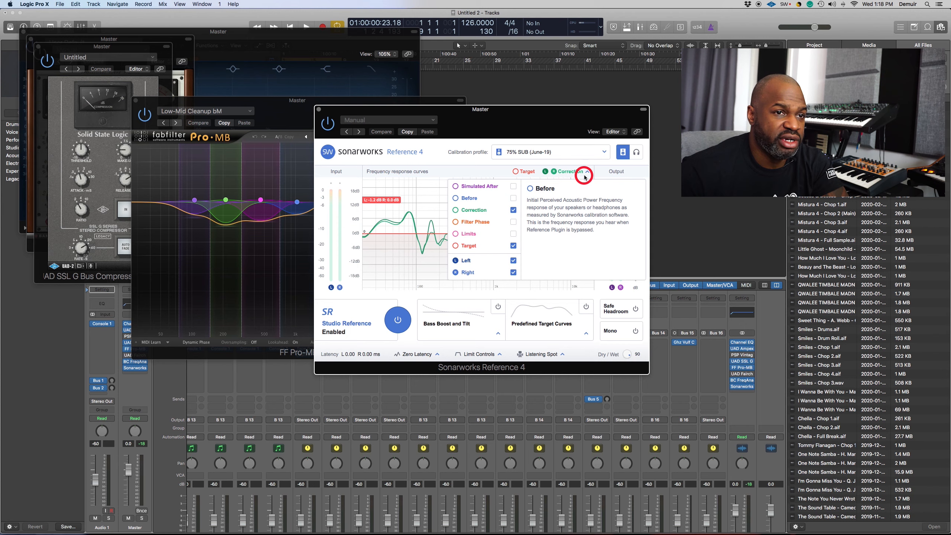
click(582, 171)
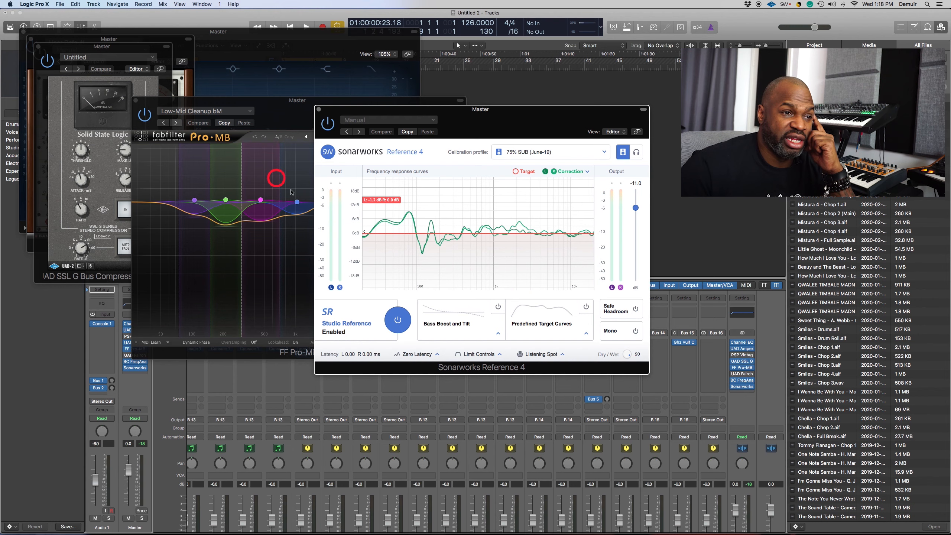
mouse_move(390, 255)
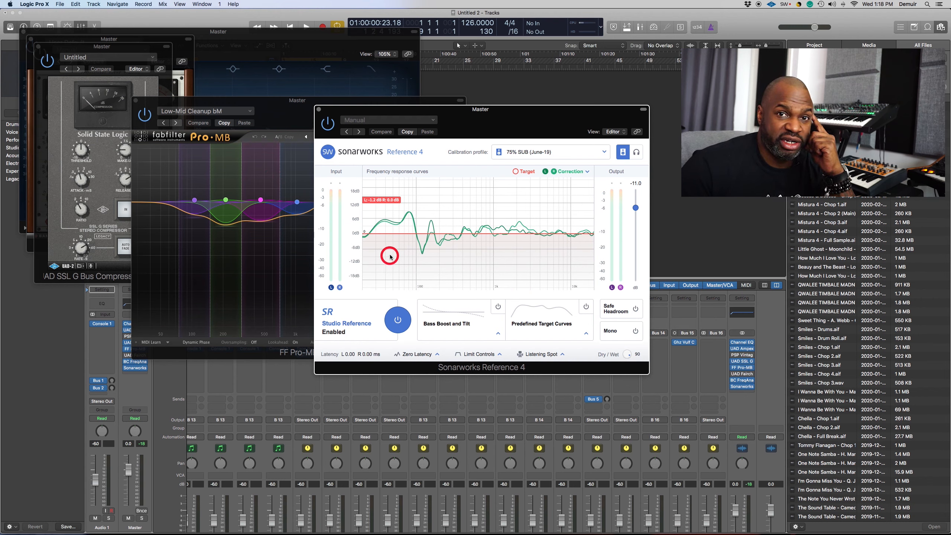
mouse_move(388, 248)
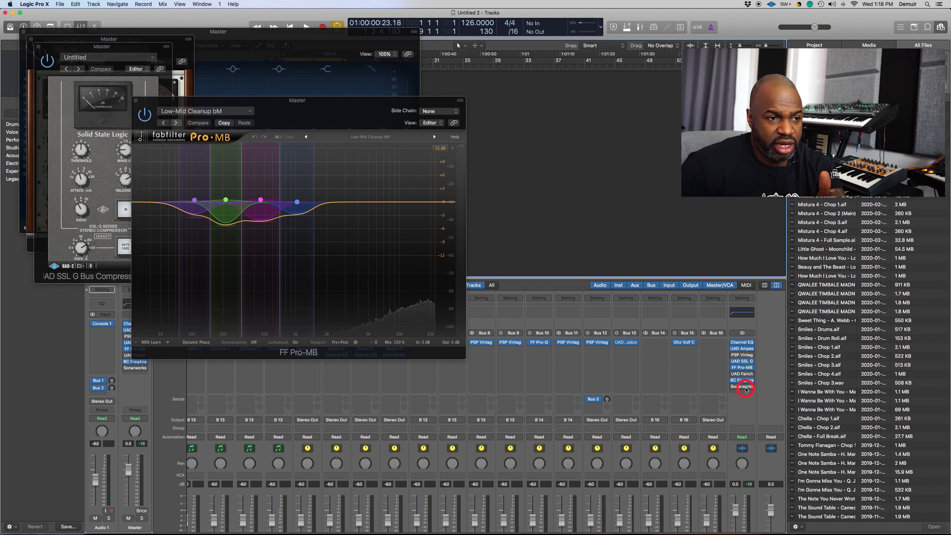
mouse_move(697, 387)
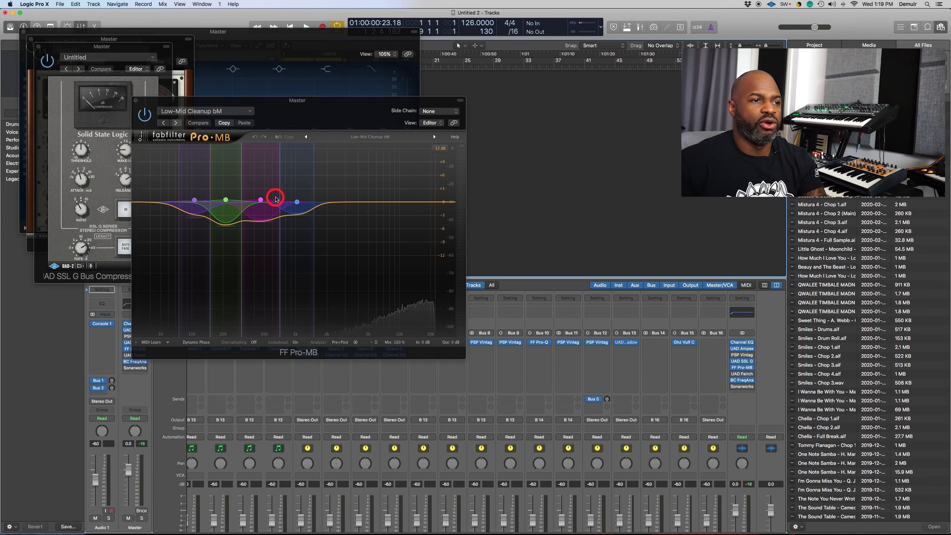
mouse_move(544, 154)
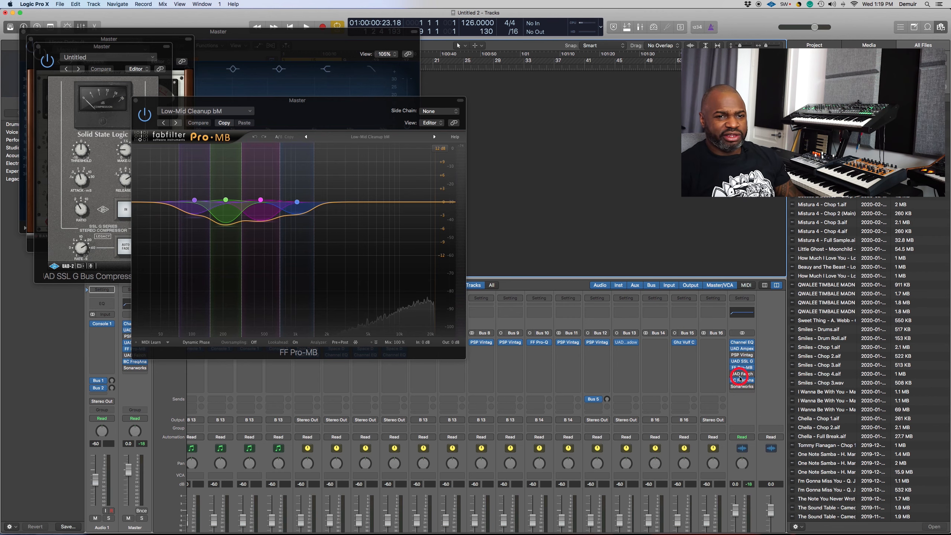
Reselect a master-chain plugin slot and move the SSL bus compressor window aside over the mixer
click(741, 374)
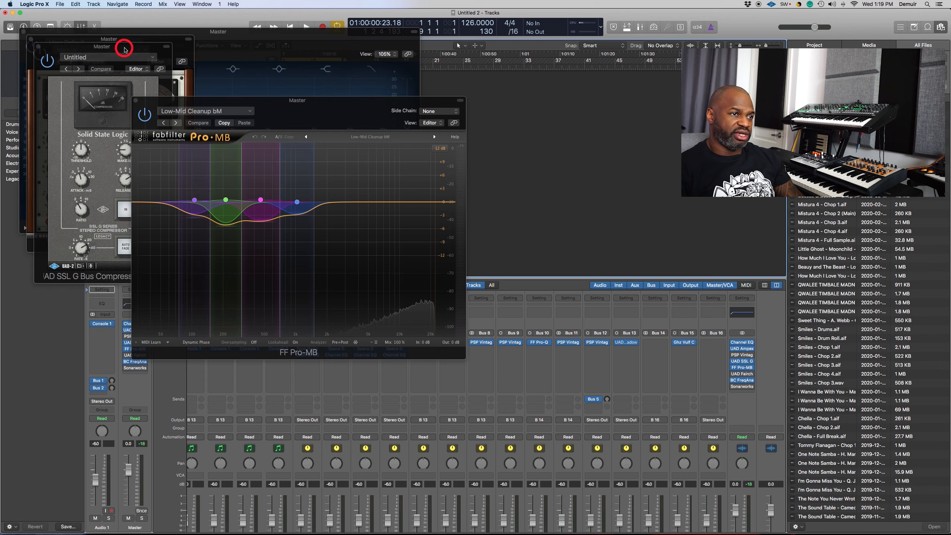
drag(297, 100, 393, 144)
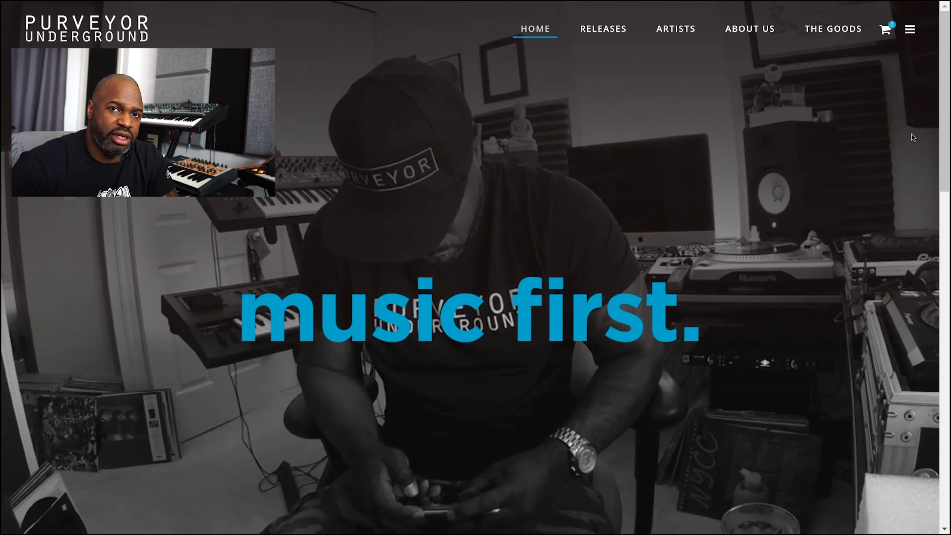
mouse_move(675, 28)
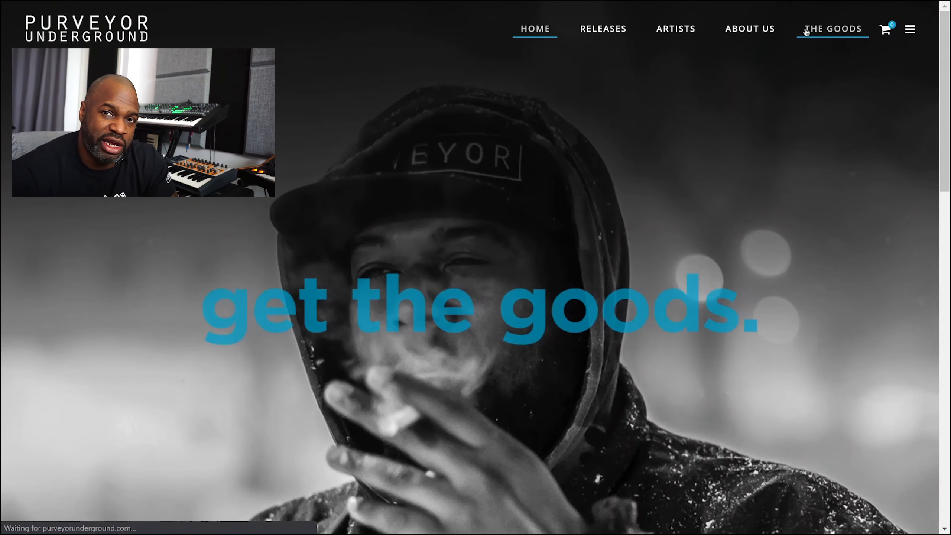
Go to THE GOODS merchandise page listing three products
click(832, 28)
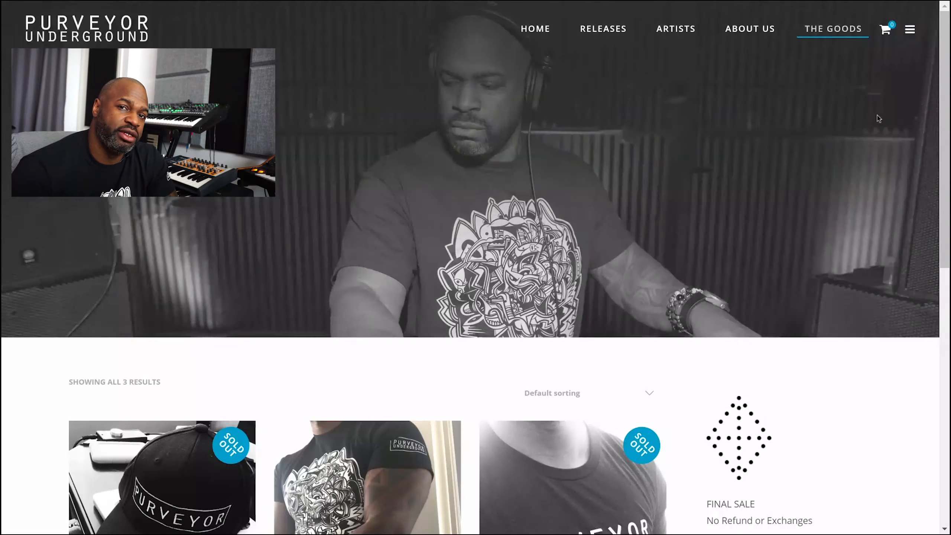